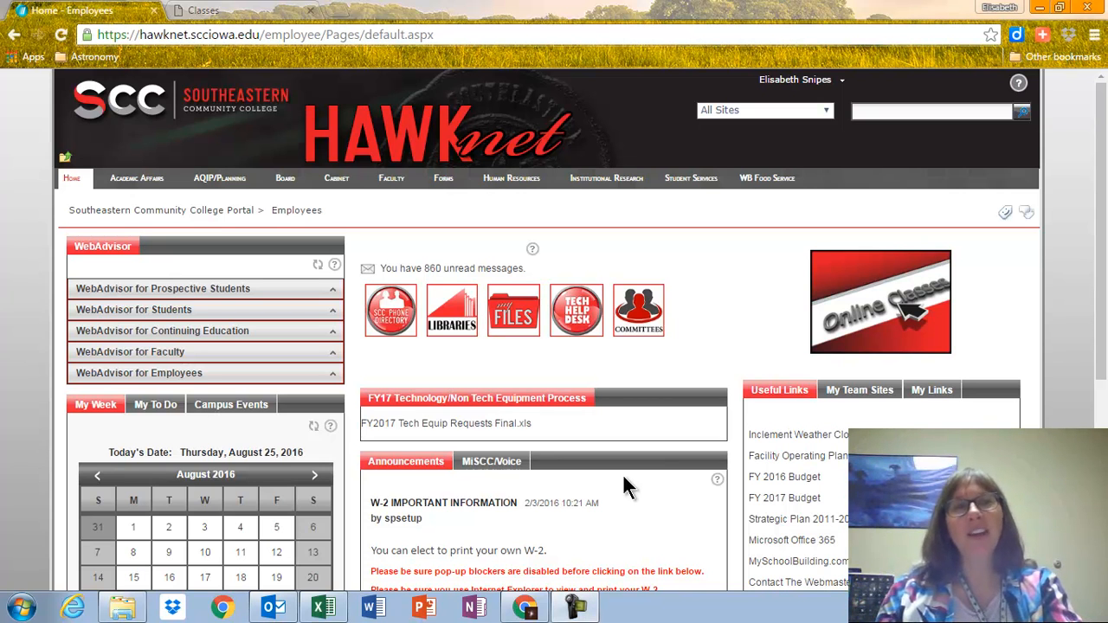
{"action": "mouse_move", "coordinate": [784, 333]}
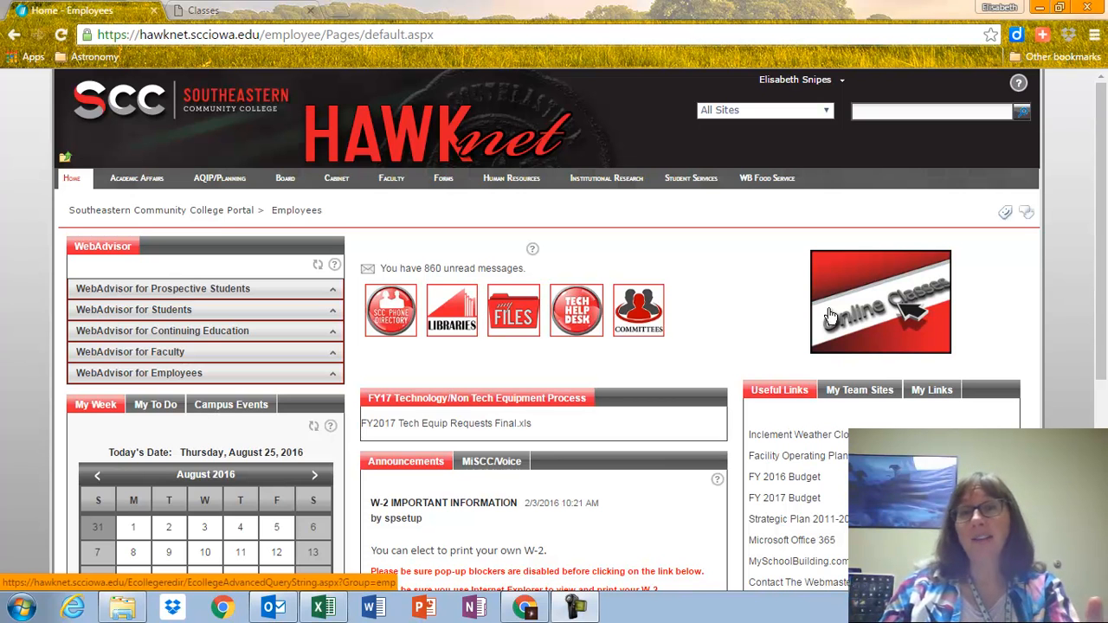
Go to Online Classes in the ICCOC portal and scroll to the Fall 2016 course list
{"action": "left_click", "coordinate": [443, 179]}
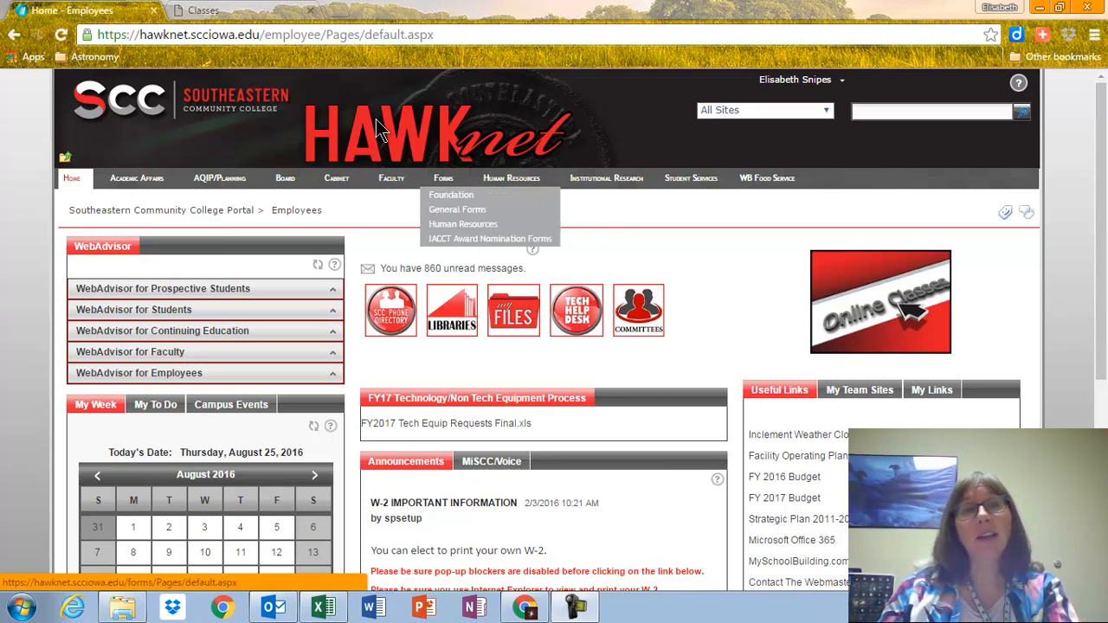
{"action": "left_click", "coordinate": [204, 10]}
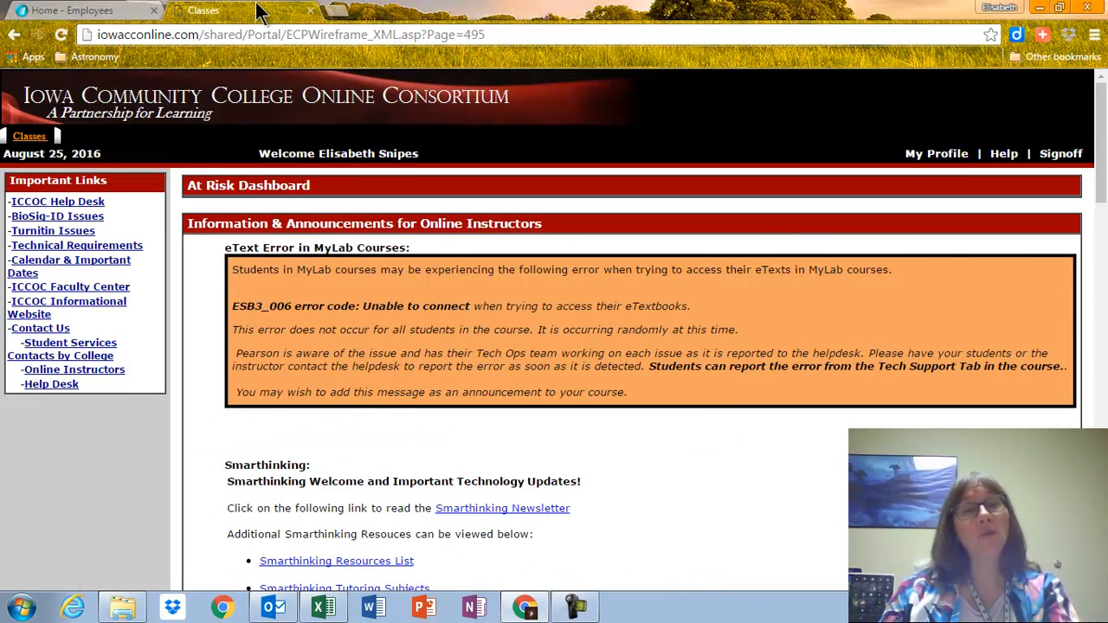
{"action": "scroll", "scroll_direction": "down", "scroll_amount": 3}
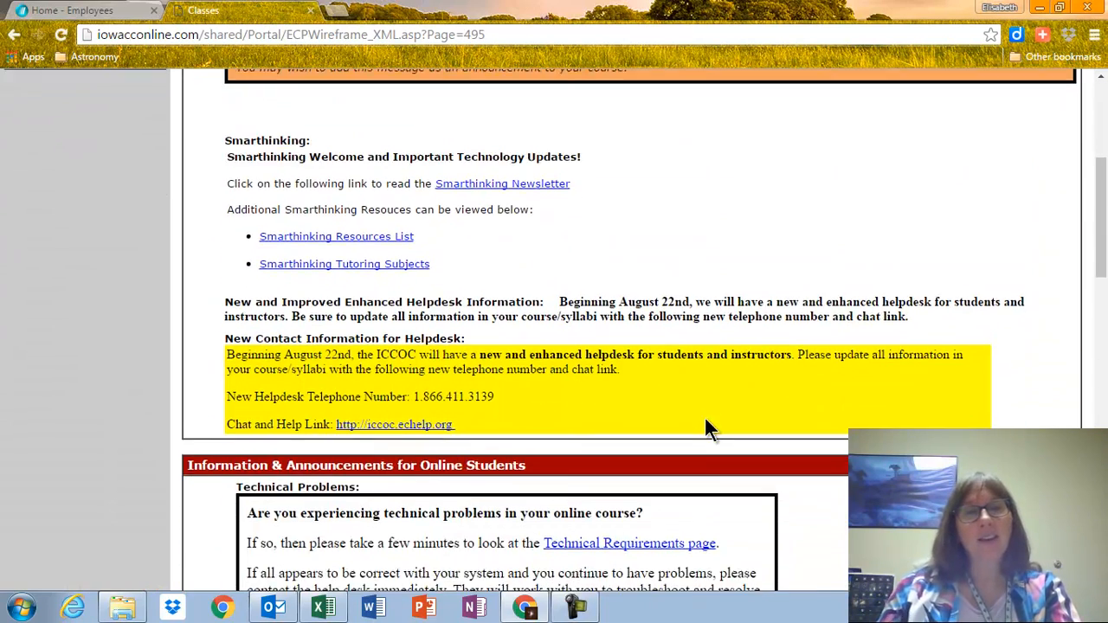
{"action": "scroll", "scroll_direction": "down", "scroll_amount": 3}
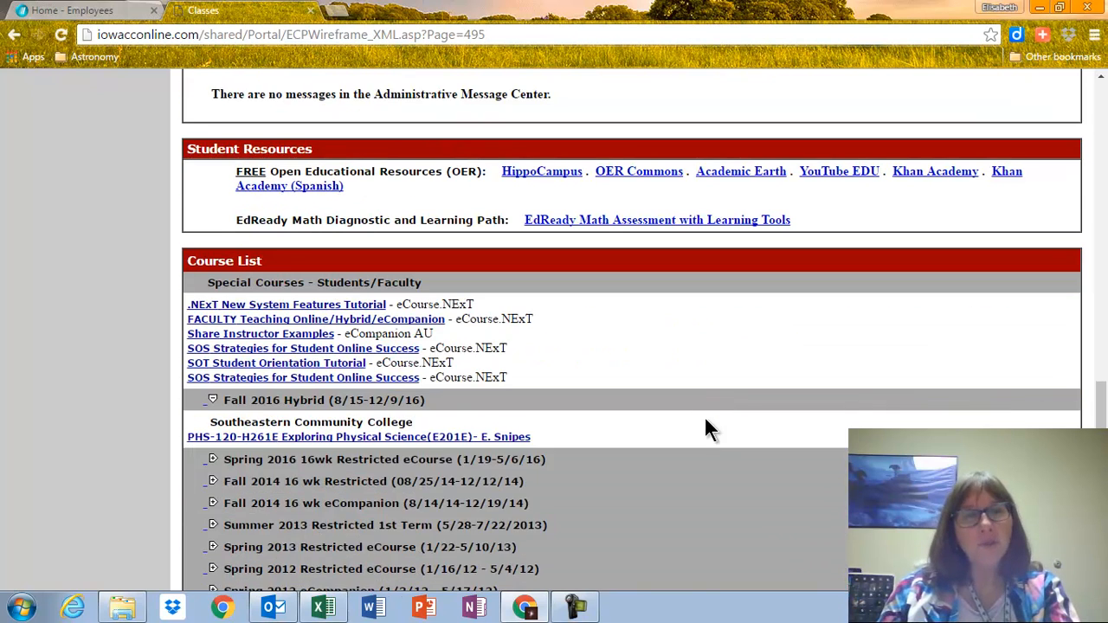
{"action": "scroll", "scroll_direction": "down", "scroll_amount": 3}
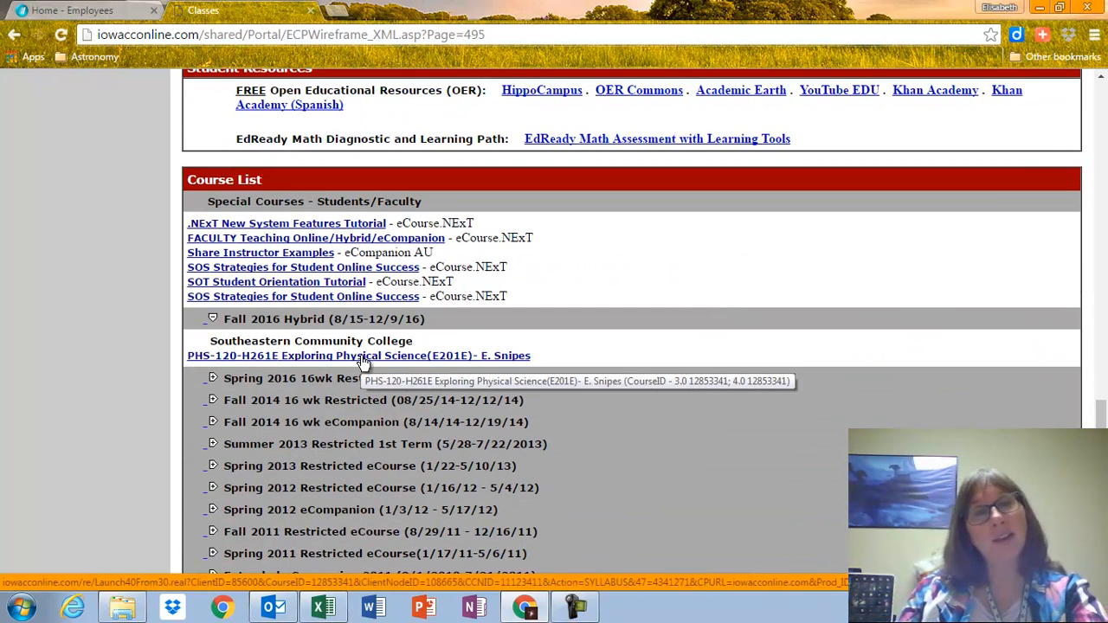
Open the PHS-120 Exploring Physical Science course and go to Week 1 under UNIT 1 - PHYSICS
{"action": "left_click", "coordinate": [358, 355]}
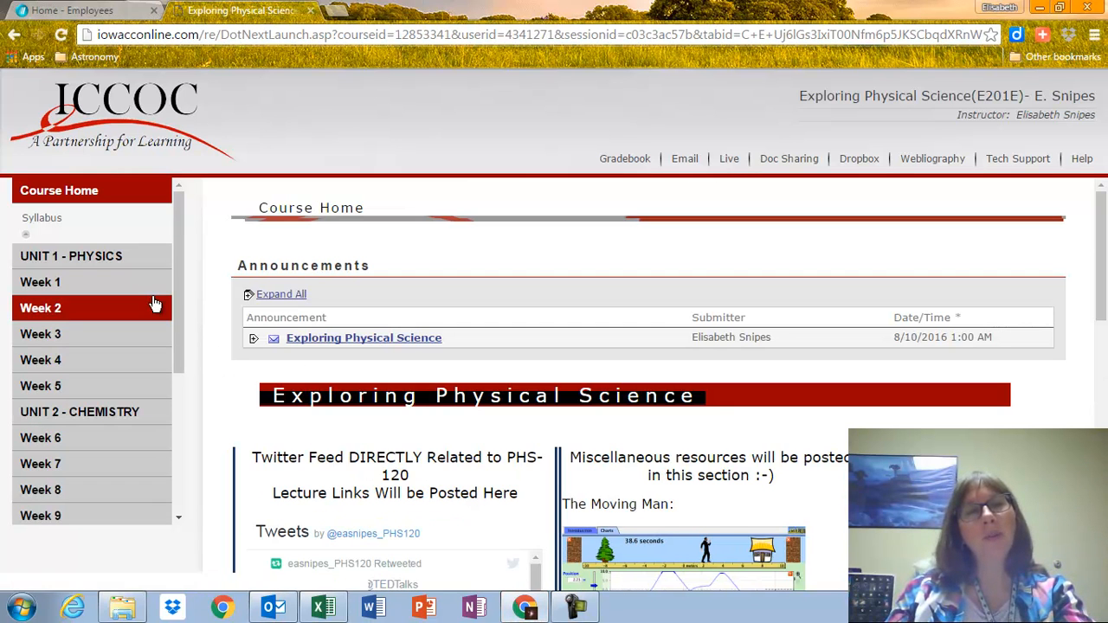
{"action": "left_click", "coordinate": [71, 255]}
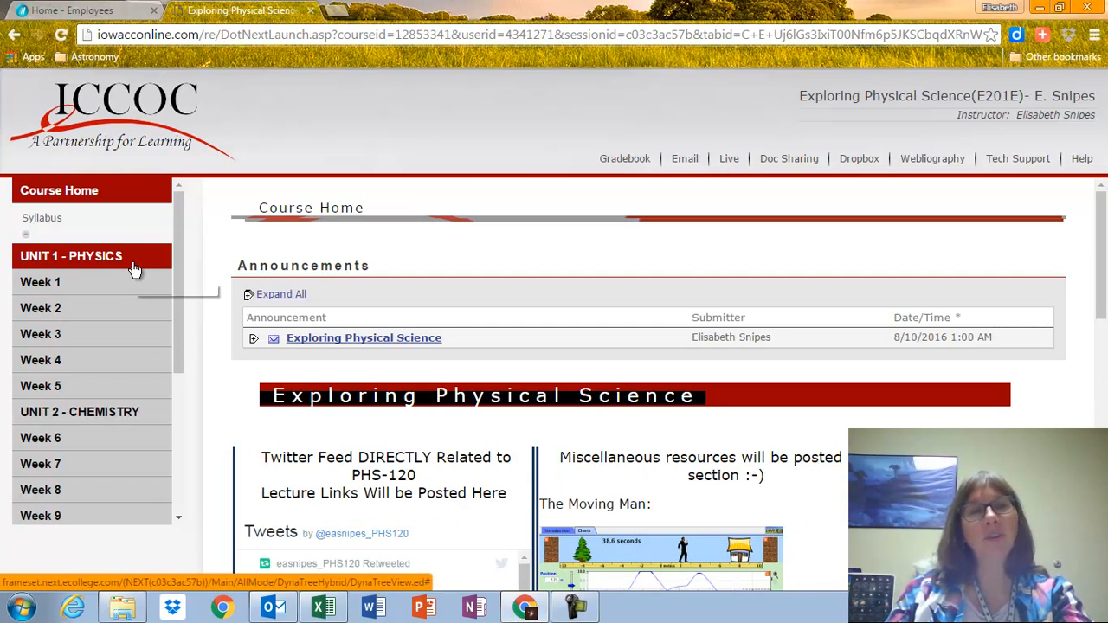
{"action": "scroll", "scroll_direction": "down", "scroll_amount": 3}
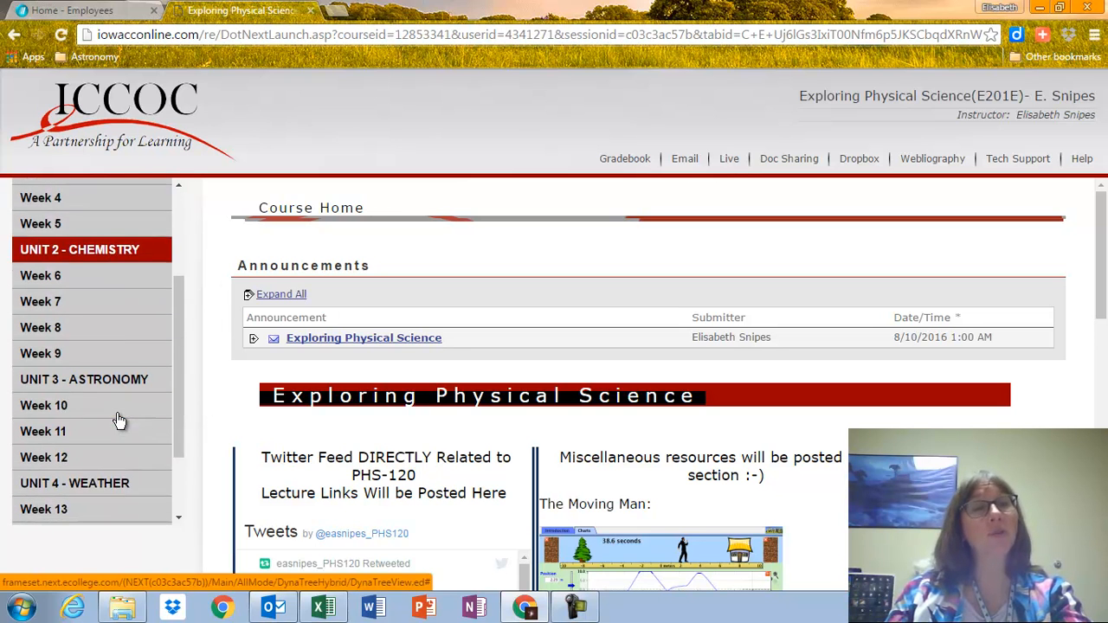
{"action": "scroll", "scroll_direction": "down", "scroll_amount": 3}
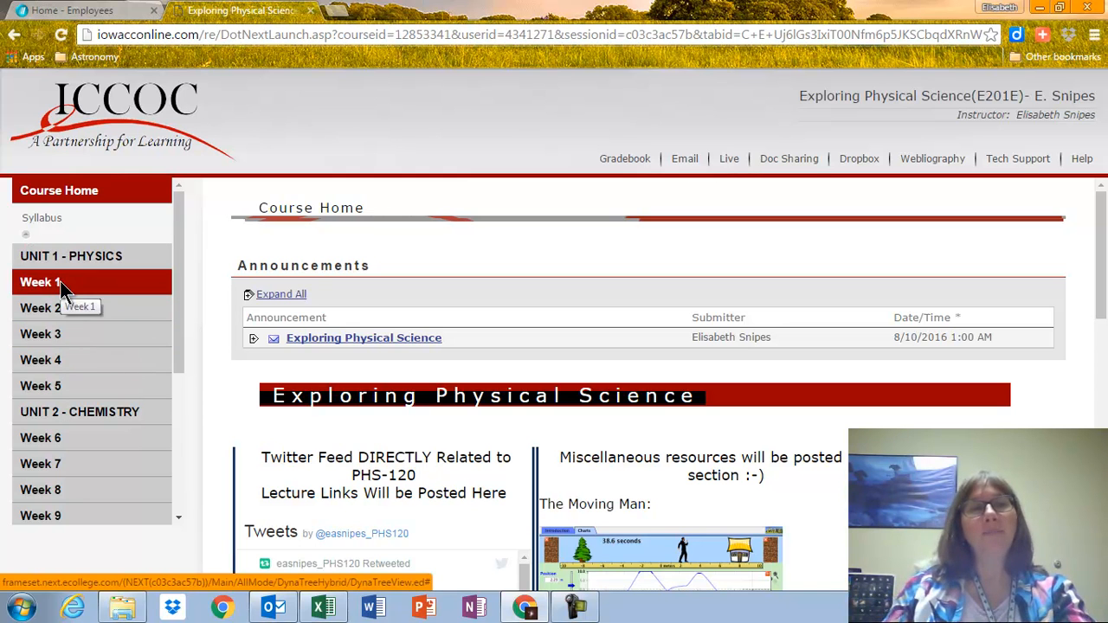
{"action": "left_click", "coordinate": [40, 282]}
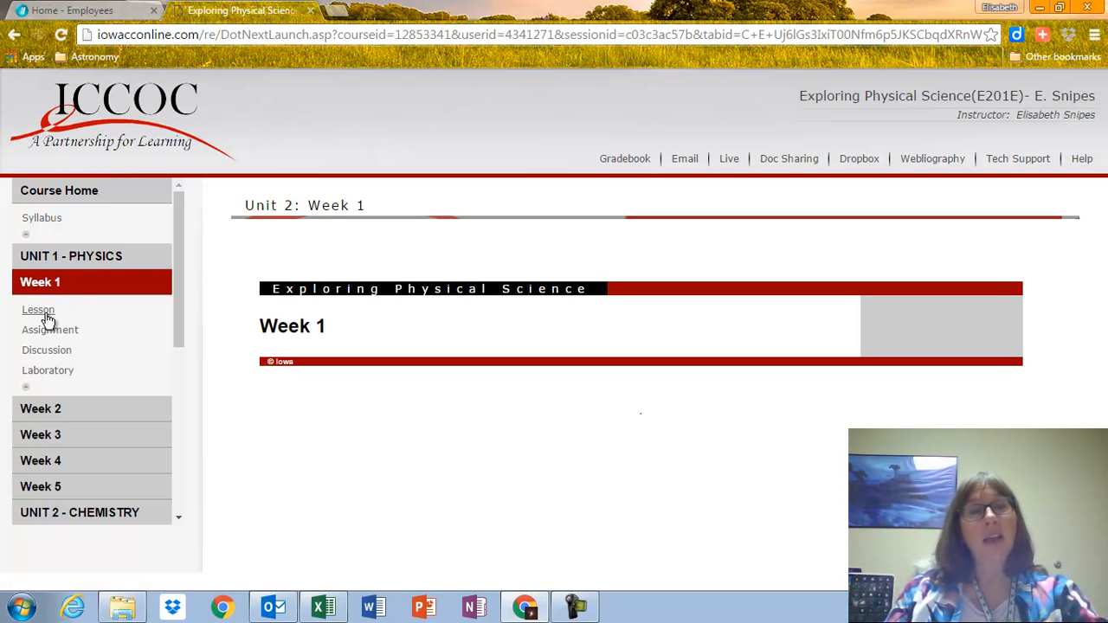
Open the Week 1 Lesson page with its PHS120 EDPuzzle video links
{"action": "left_click", "coordinate": [38, 310]}
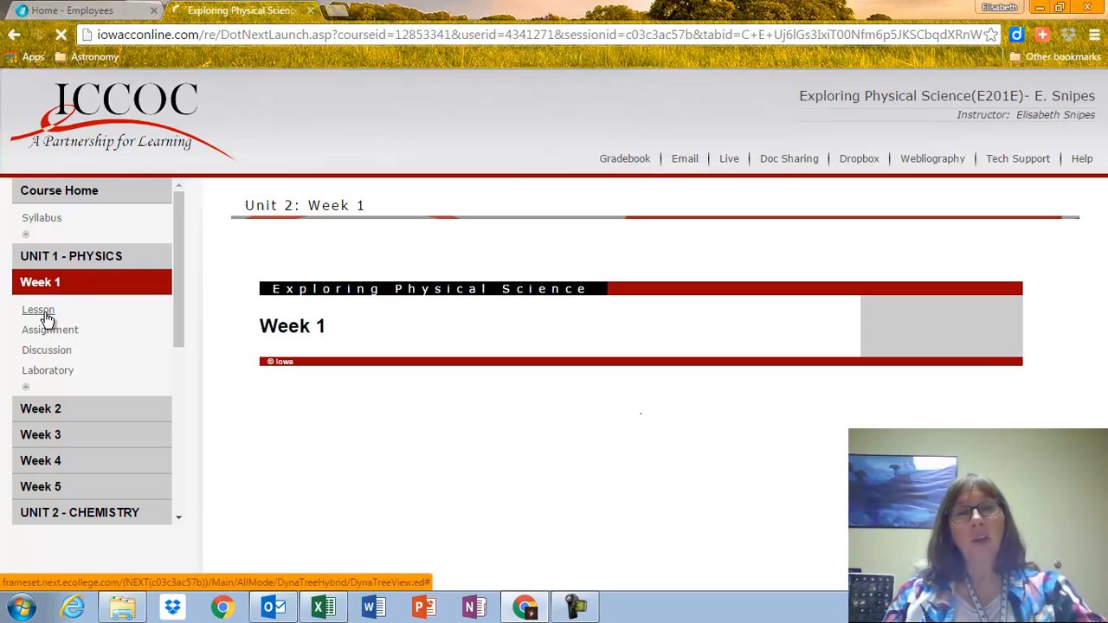
{"action": "left_click", "coordinate": [38, 310]}
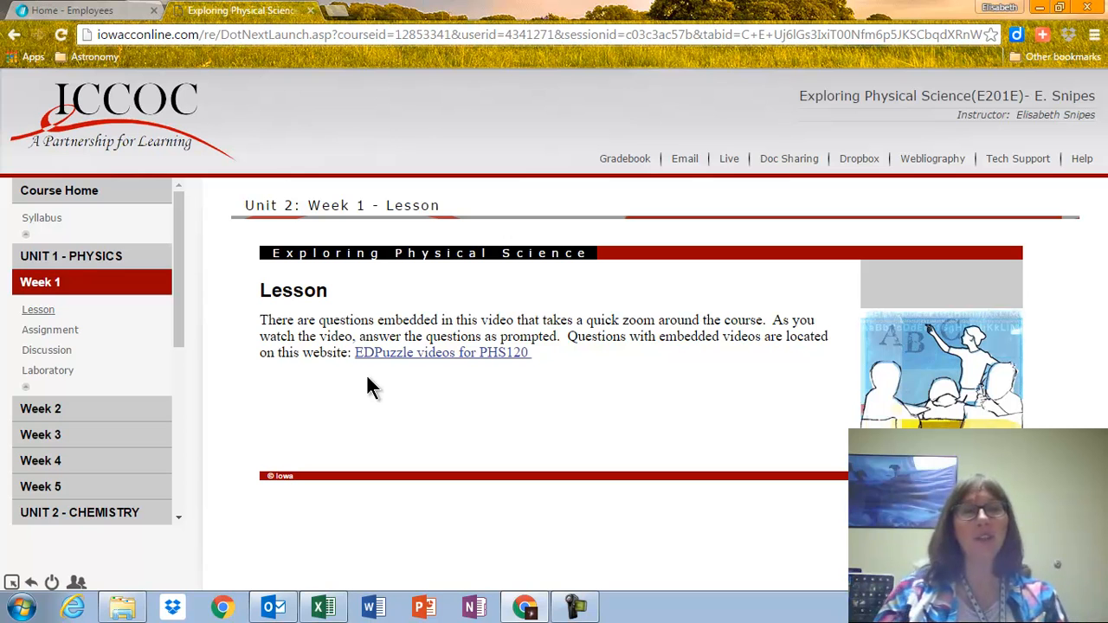
{"action": "mouse_move", "coordinate": [431, 363]}
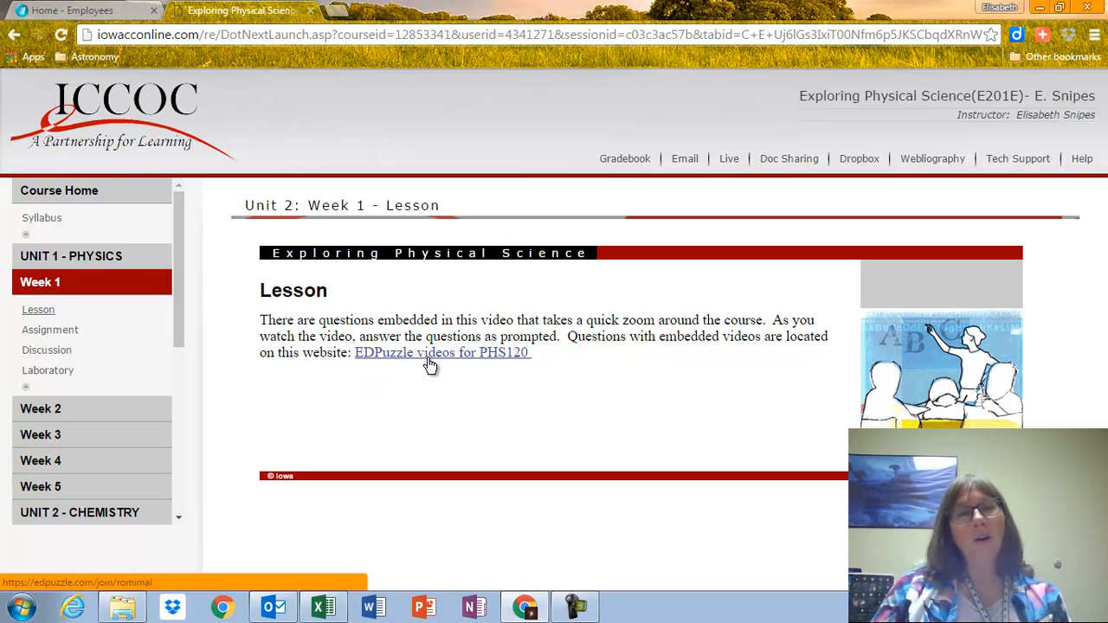
{"action": "mouse_move", "coordinate": [424, 422]}
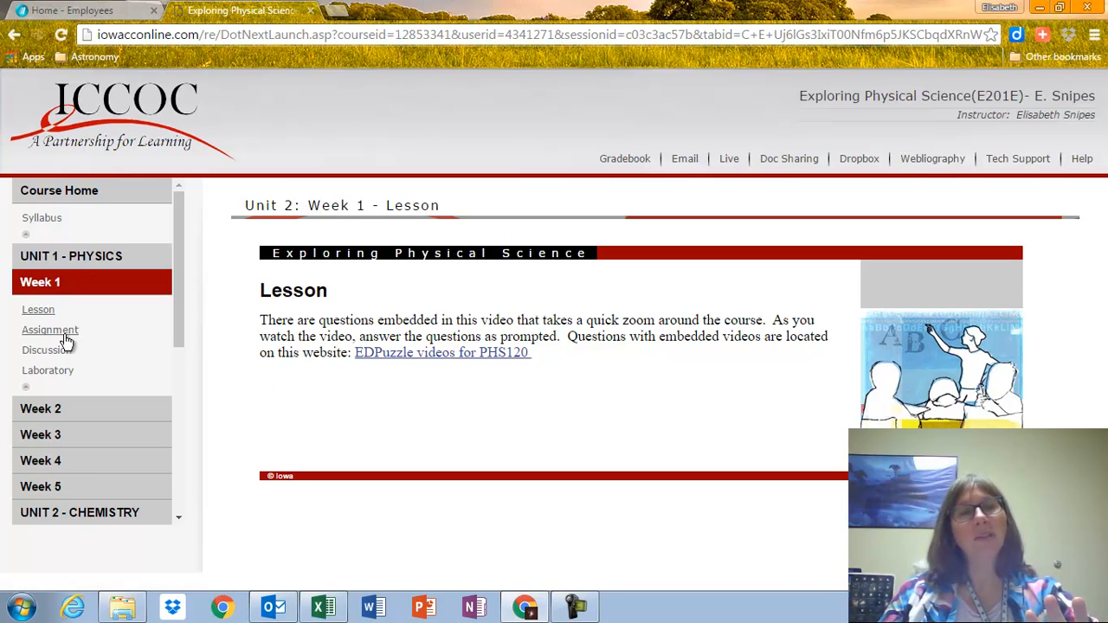
Open the Week 1 Assignment page, then select and copy questions 1–5
{"action": "left_click", "coordinate": [50, 330]}
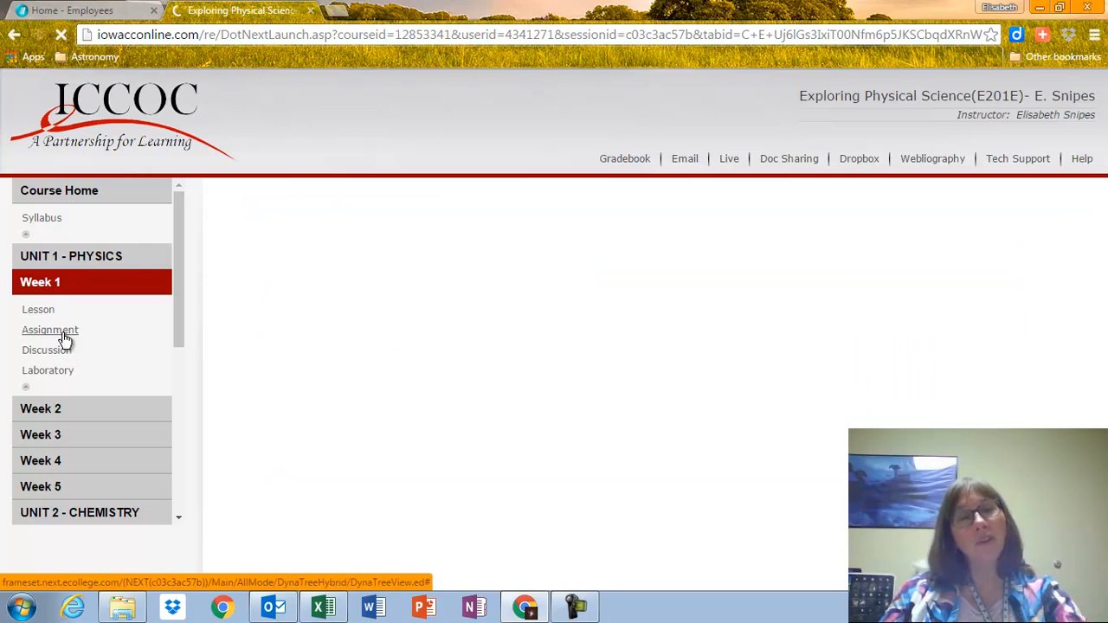
{"action": "left_click", "coordinate": [49, 330]}
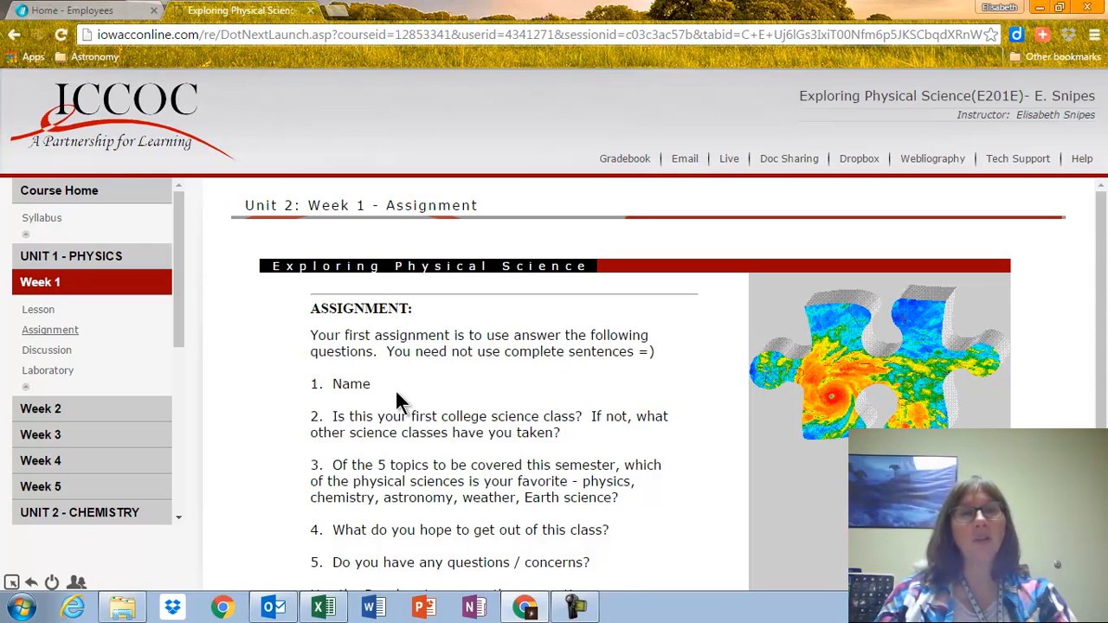
{"action": "scroll", "scroll_direction": "down", "scroll_amount": 3}
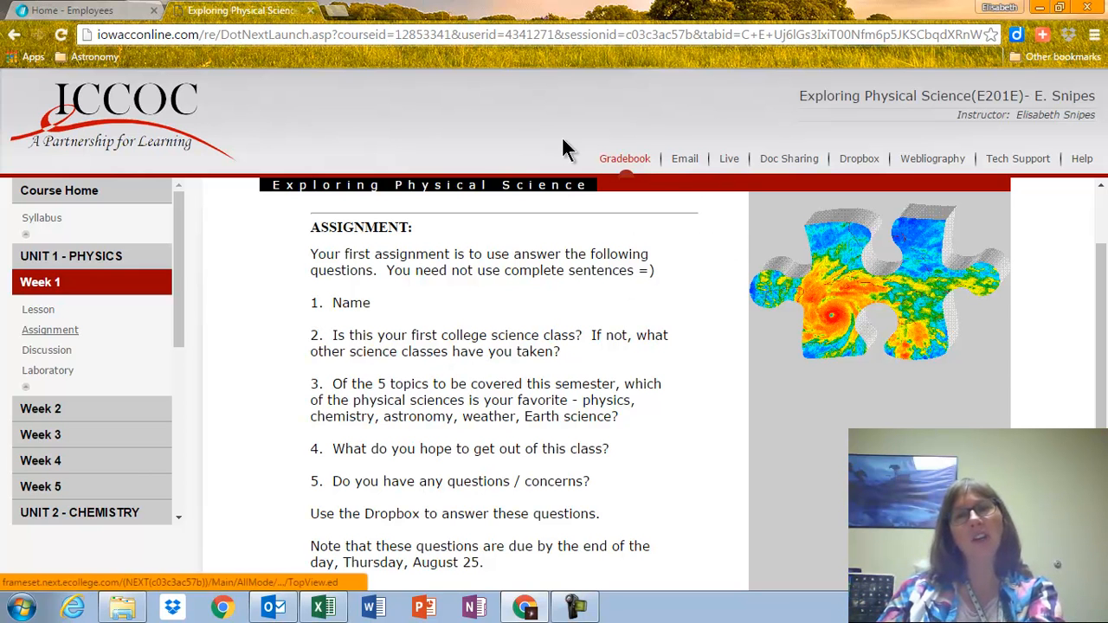
{"action": "mouse_move", "coordinate": [788, 159]}
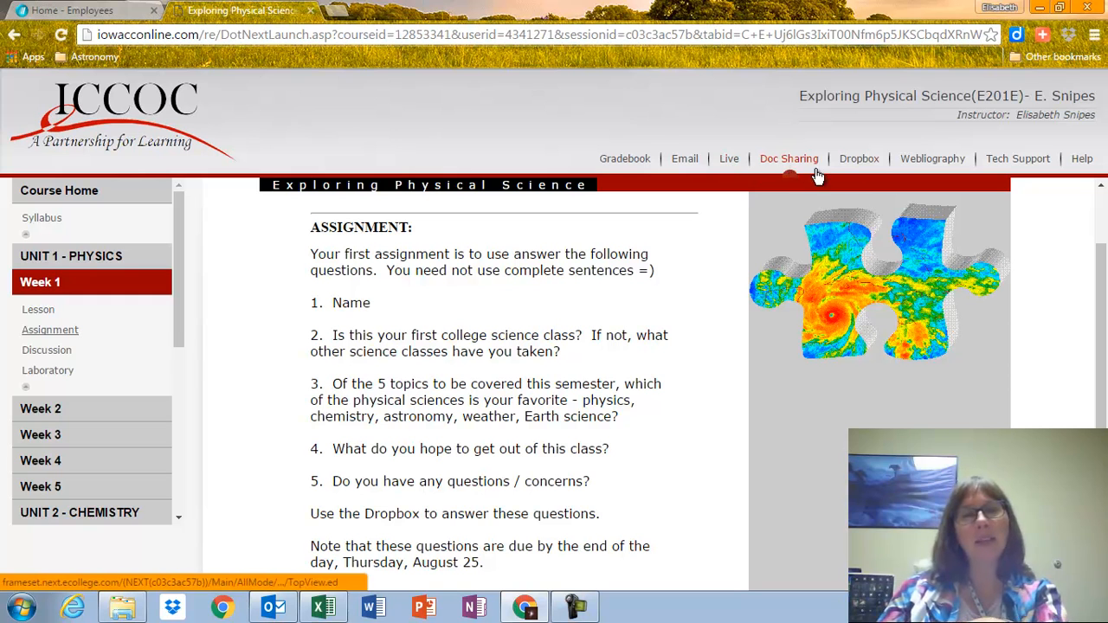
{"action": "mouse_move", "coordinate": [859, 164]}
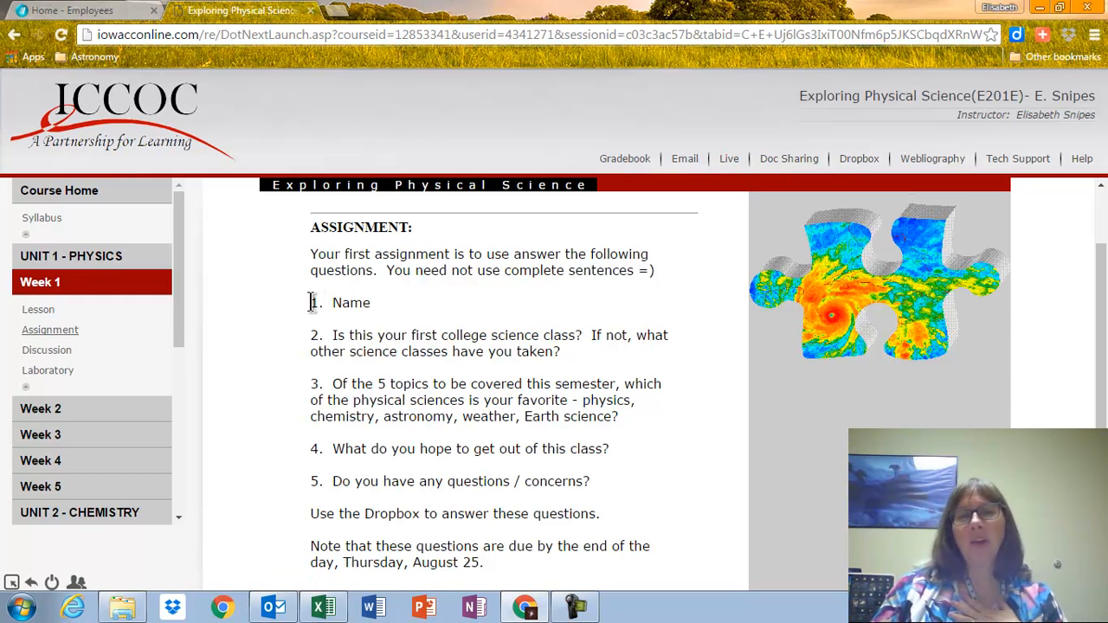
{"action": "left_click_drag", "start_coordinate": [312, 302], "coordinate": [429, 405]}
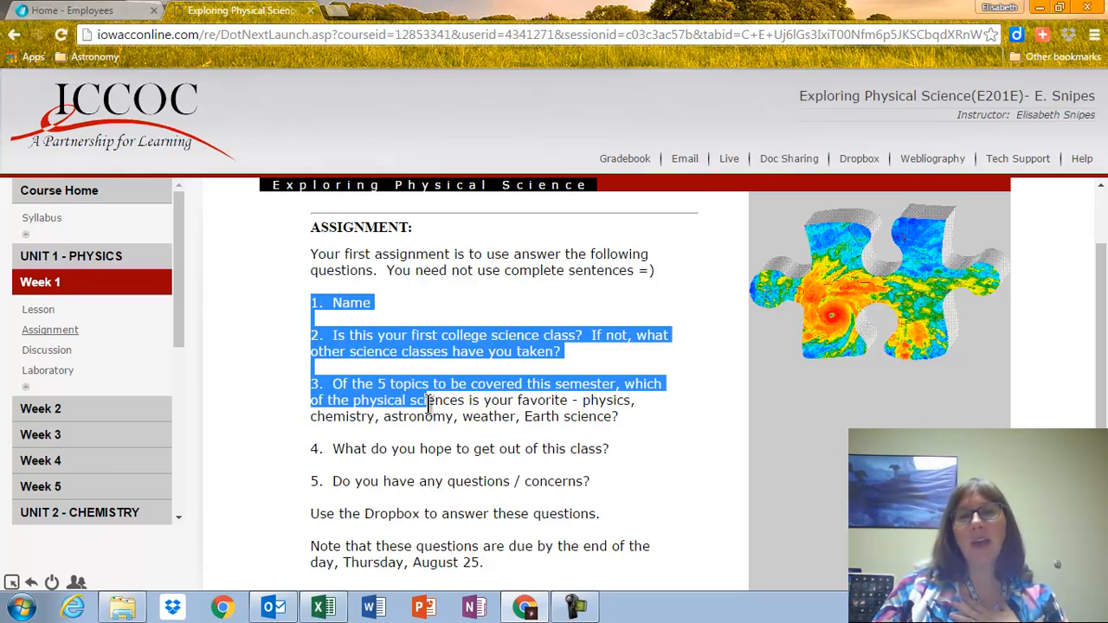
{"action": "left_click_drag", "start_coordinate": [424, 400], "coordinate": [589, 481]}
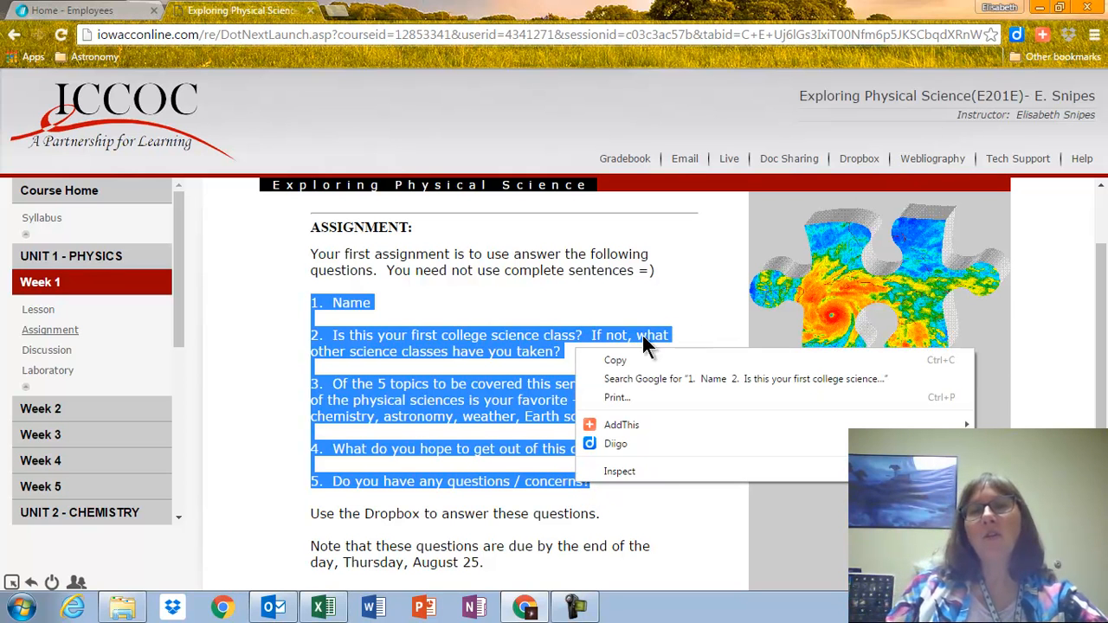
{"action": "left_click", "coordinate": [737, 195]}
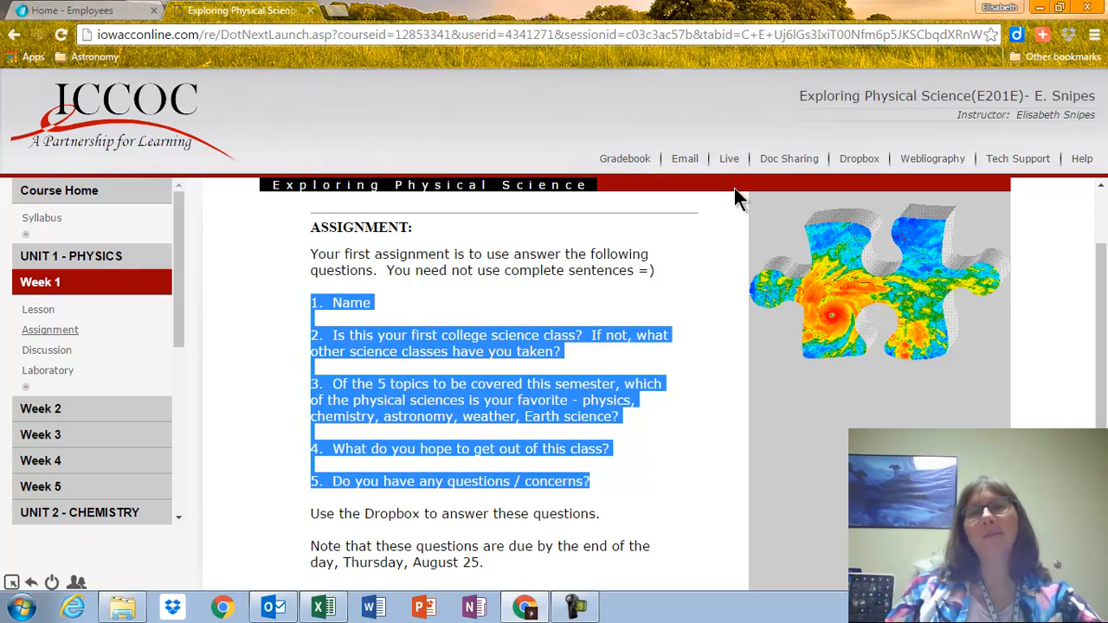
{"action": "mouse_move", "coordinate": [859, 158]}
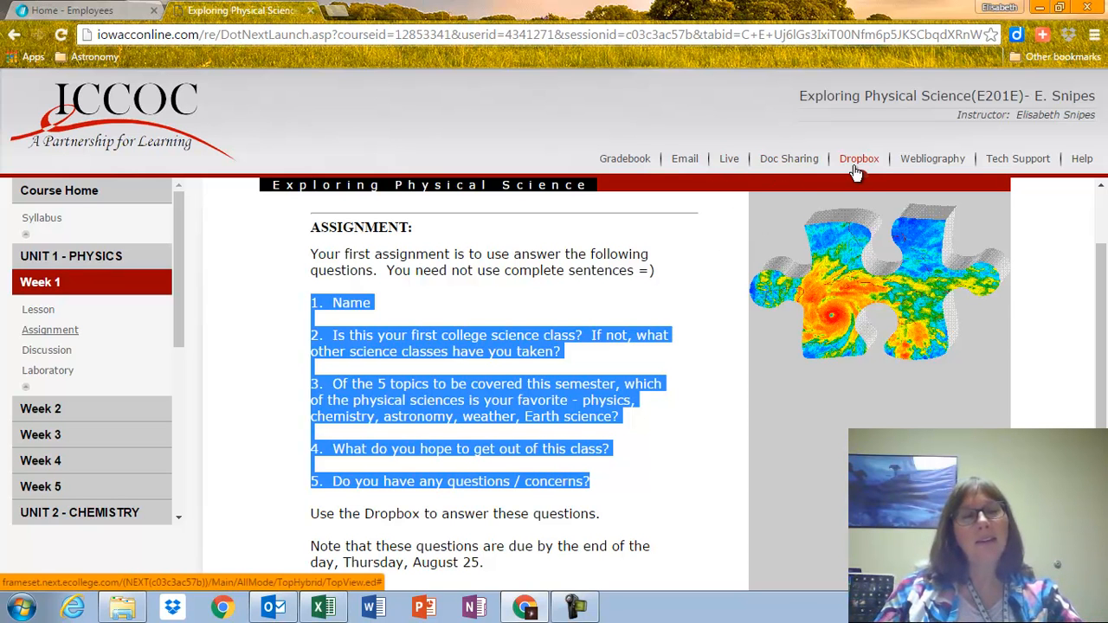
Start a Dropbox submission to the Wk 1: Intro Welcome Assignment basket
{"action": "left_click", "coordinate": [859, 158]}
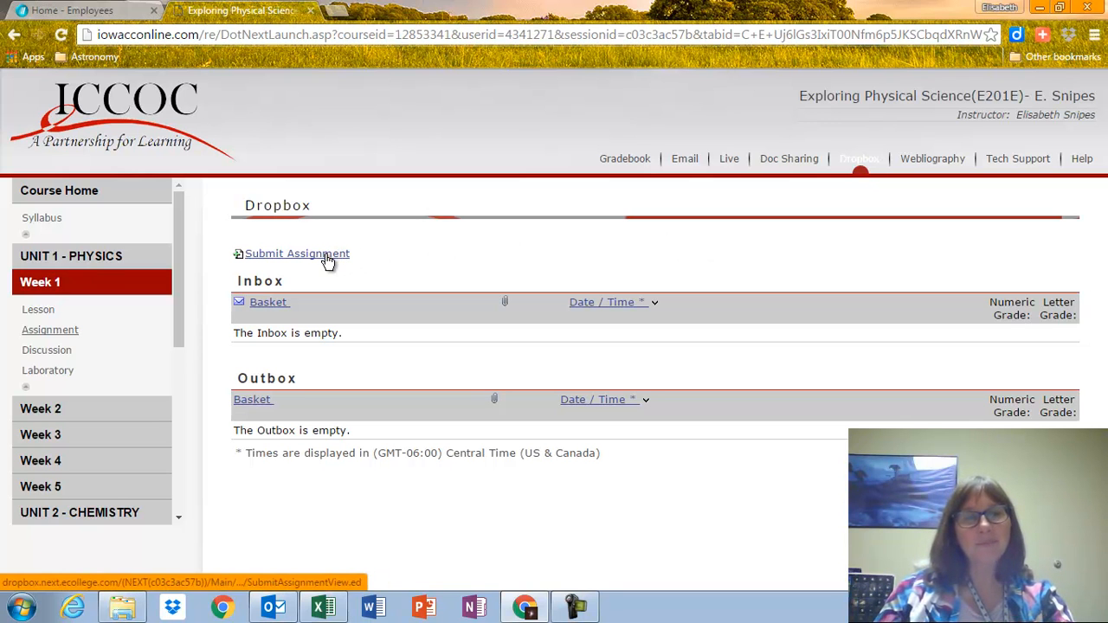
{"action": "left_click", "coordinate": [296, 252]}
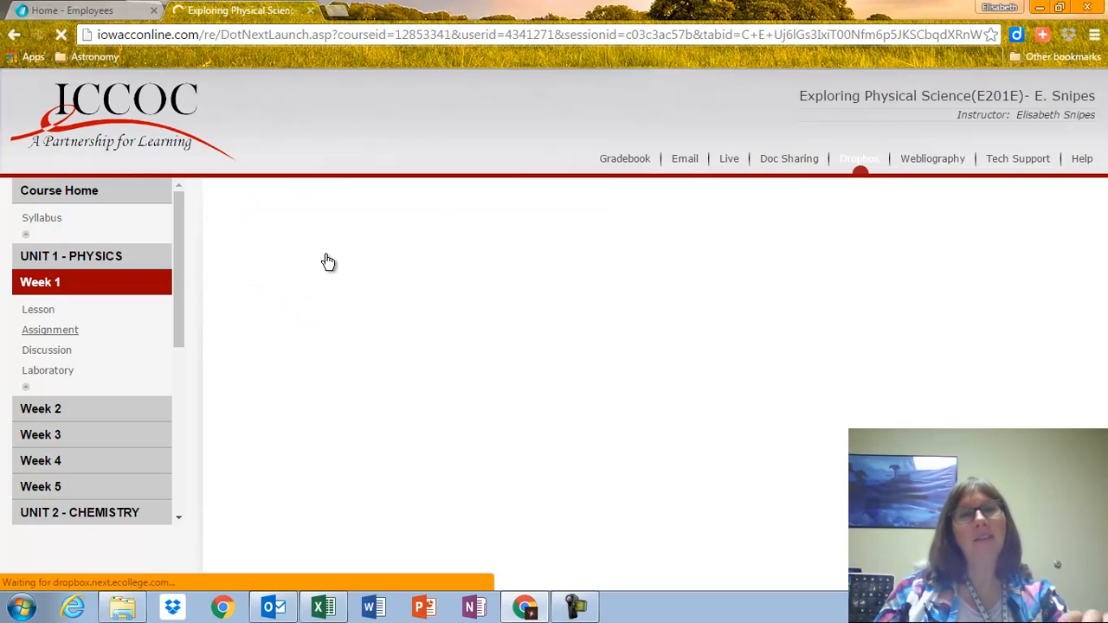
{"action": "left_click", "coordinate": [858, 158]}
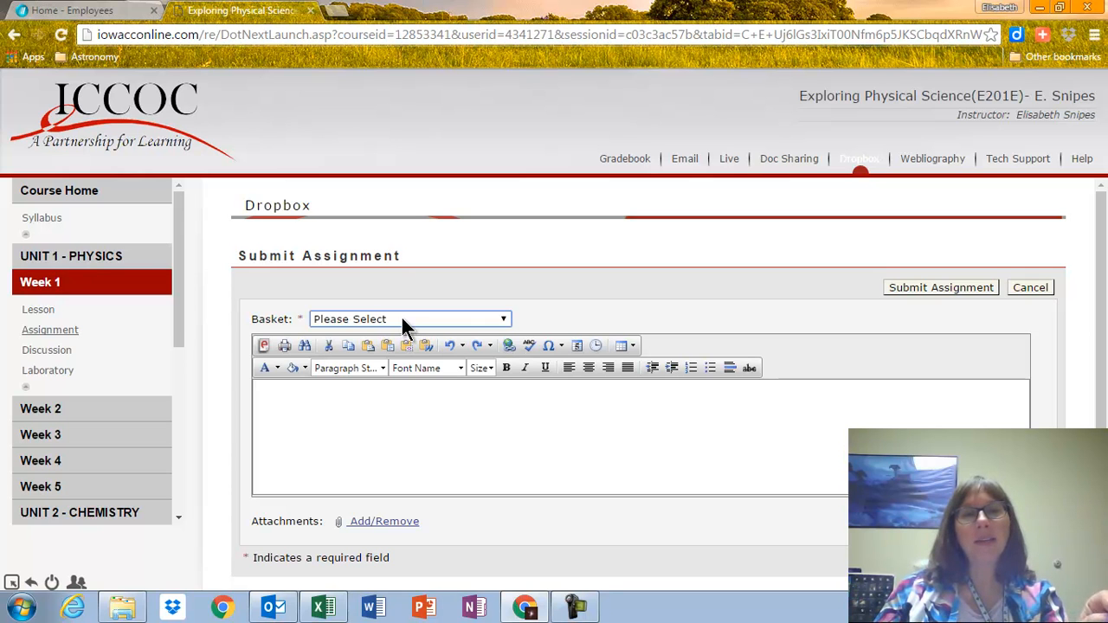
{"action": "left_click", "coordinate": [409, 319]}
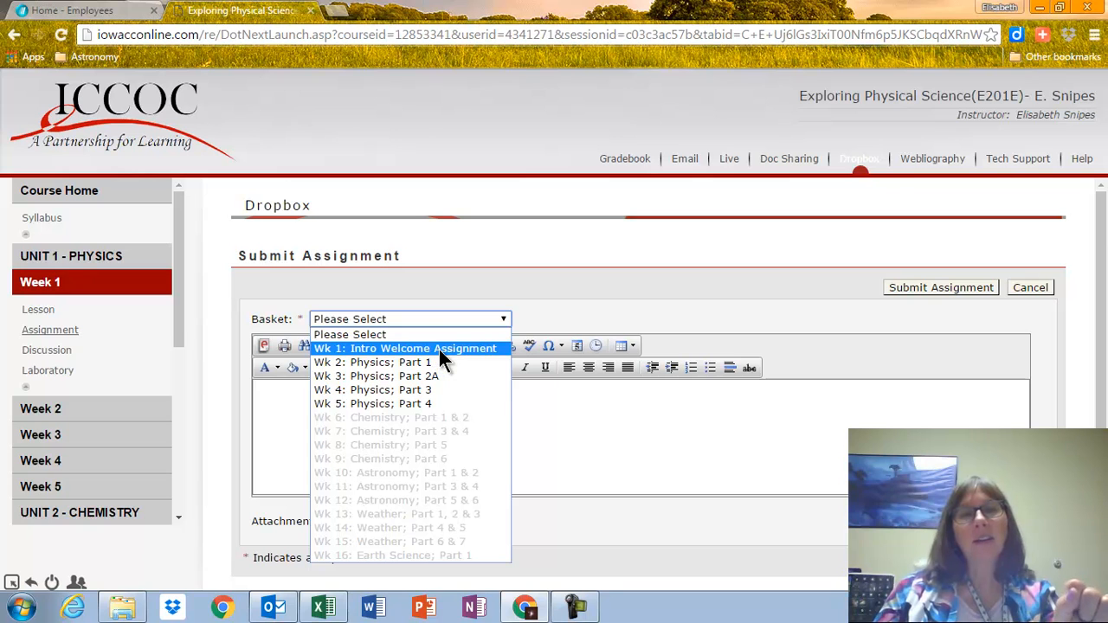
{"action": "left_click", "coordinate": [404, 348]}
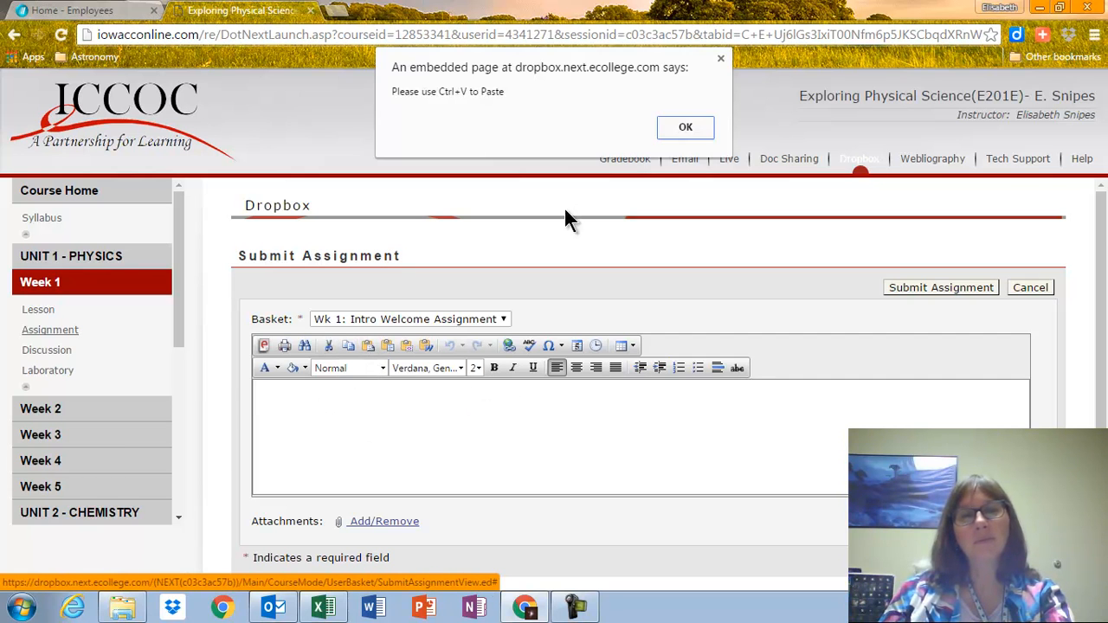
Type the name 'Elisabeth' under question 1 and submit the assignment
{"action": "left_click", "coordinate": [684, 127]}
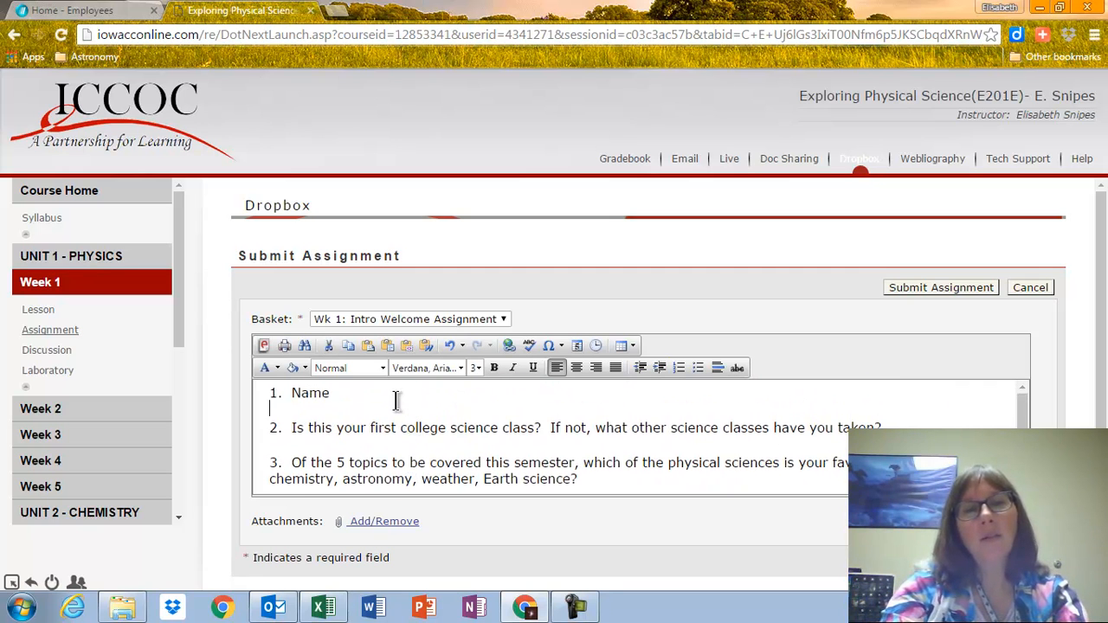
{"action": "type", "text": "Elisa"}
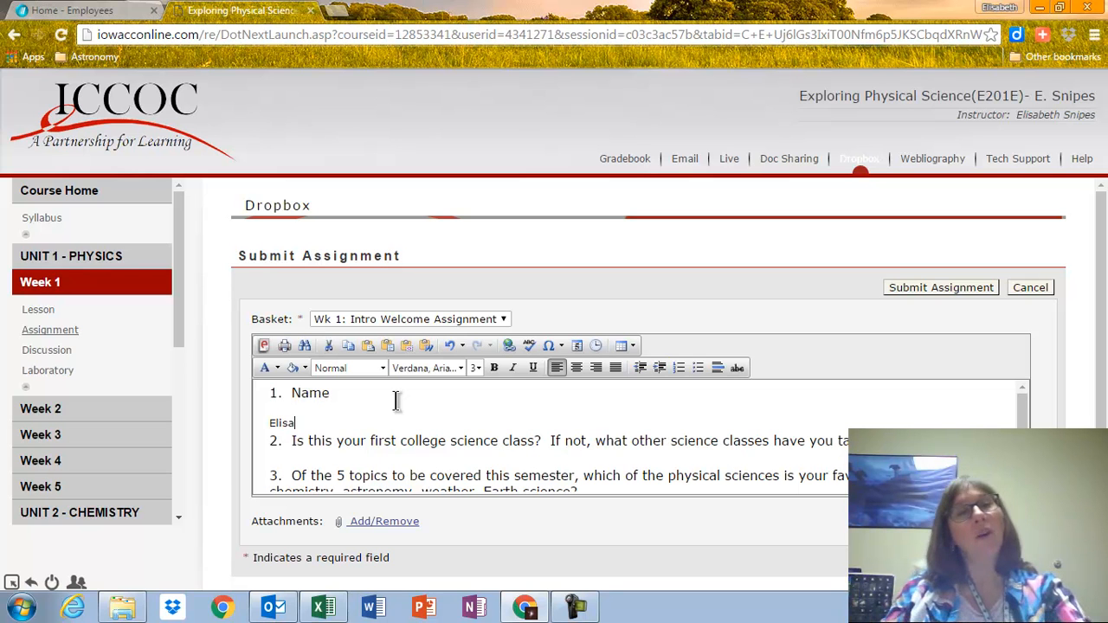
{"action": "type", "text": "beth"}
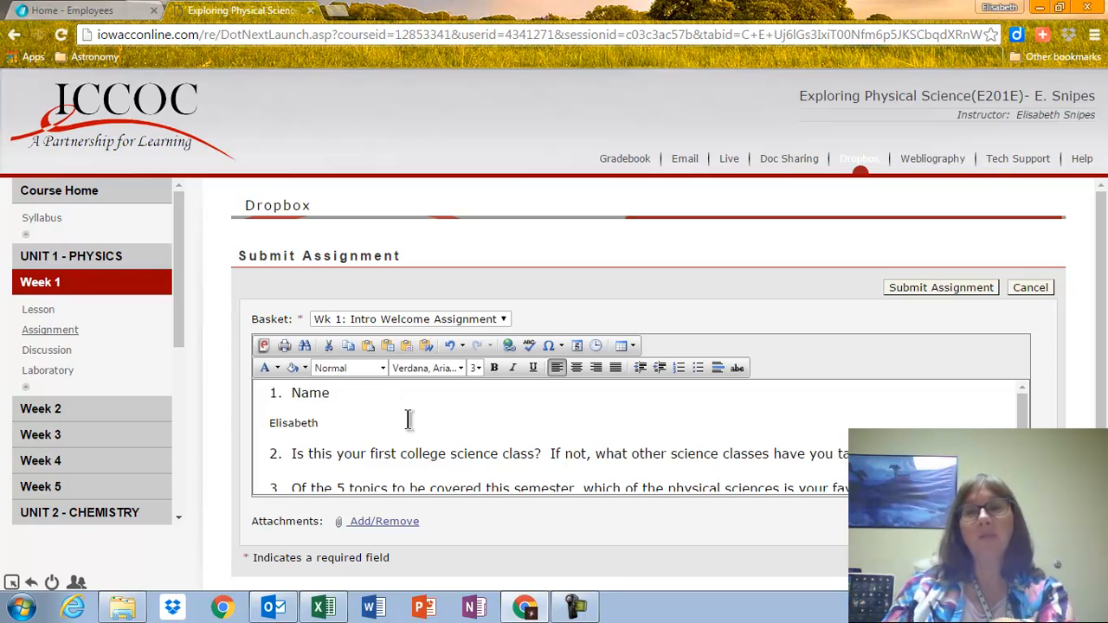
{"action": "scroll", "scroll_direction": "down", "scroll_amount": 3}
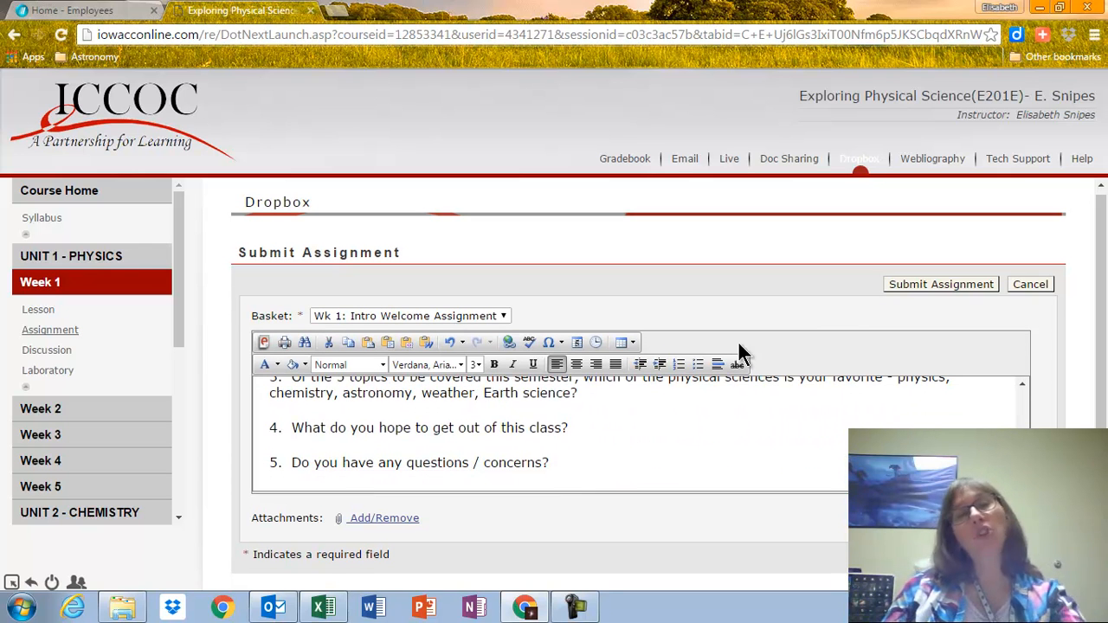
{"action": "left_click", "coordinate": [941, 284]}
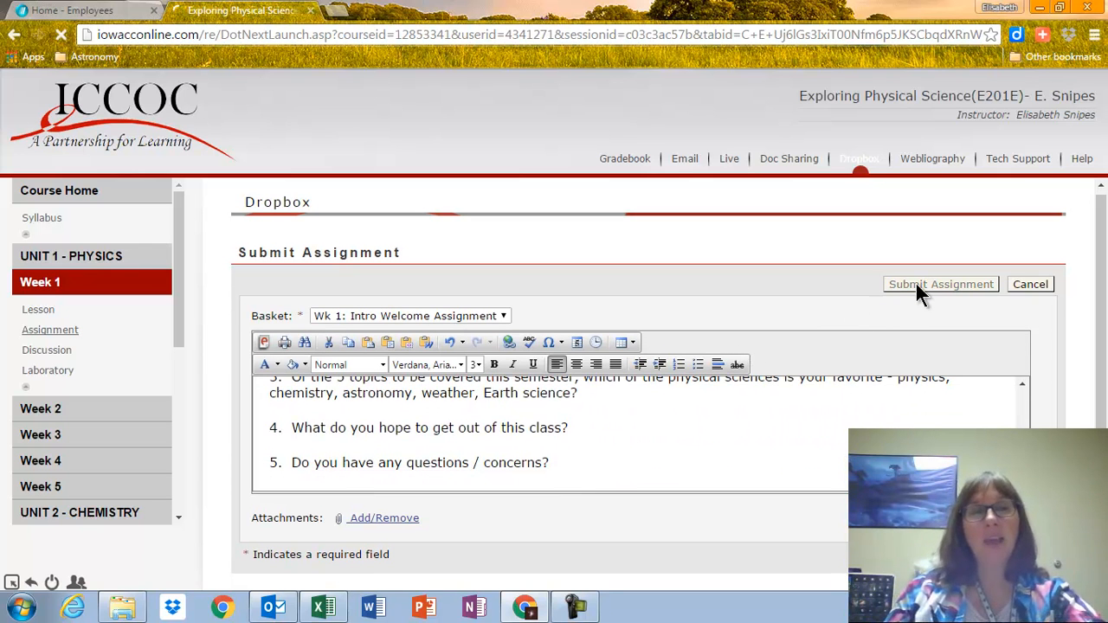
Confirm the Wk 1 Intro Welcome Assignment appears in the Dropbox Outbox as submitted
{"action": "left_click", "coordinate": [941, 284]}
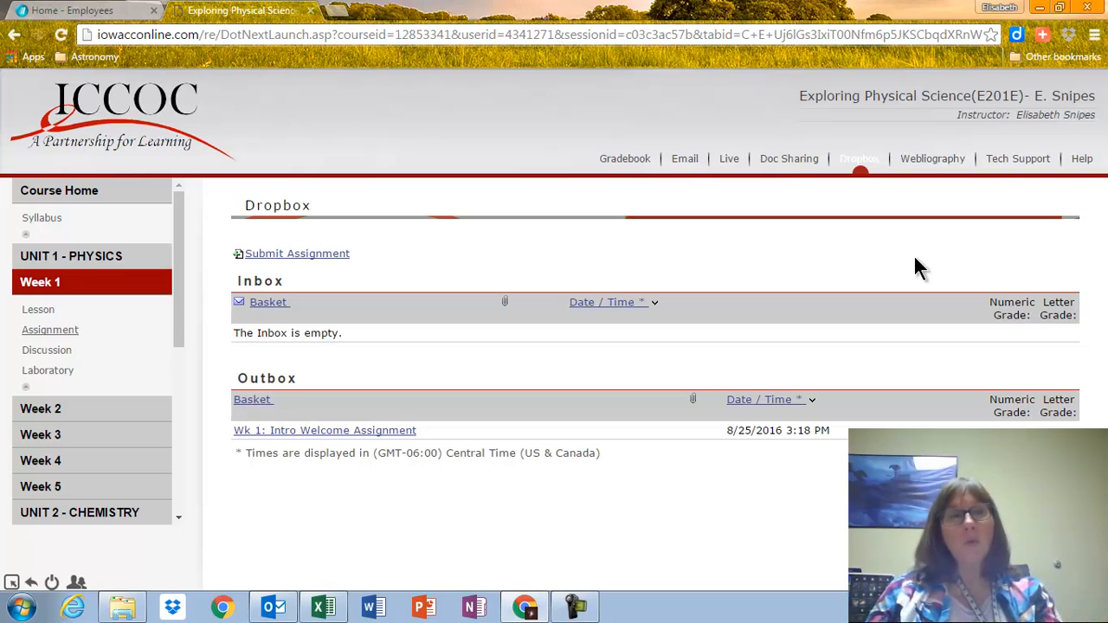
{"action": "mouse_move", "coordinate": [718, 264]}
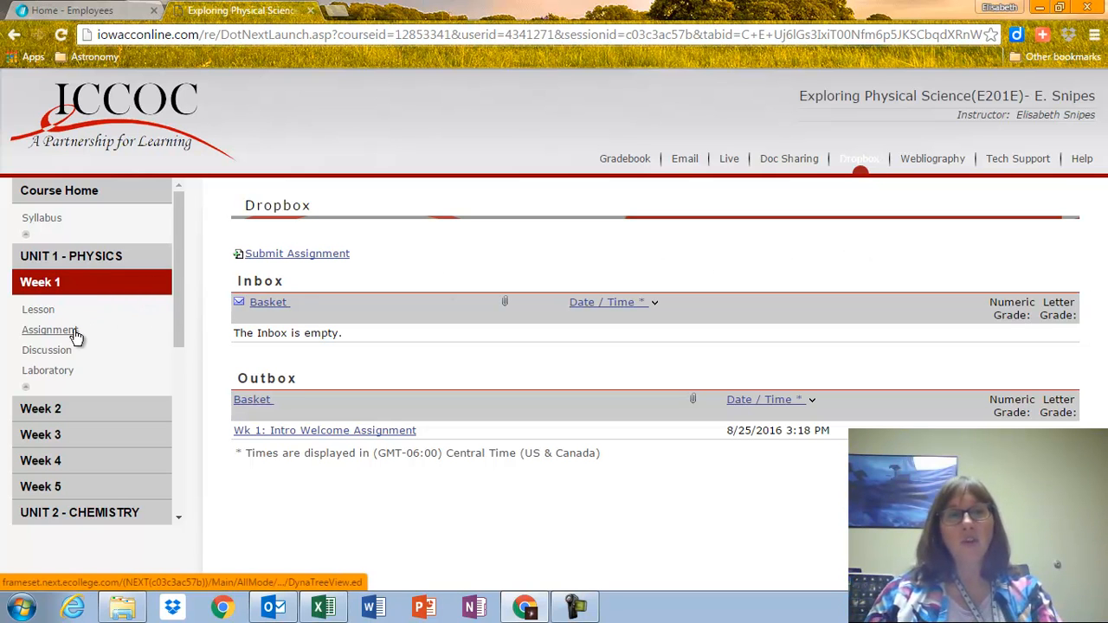
{"action": "mouse_move", "coordinate": [61, 357]}
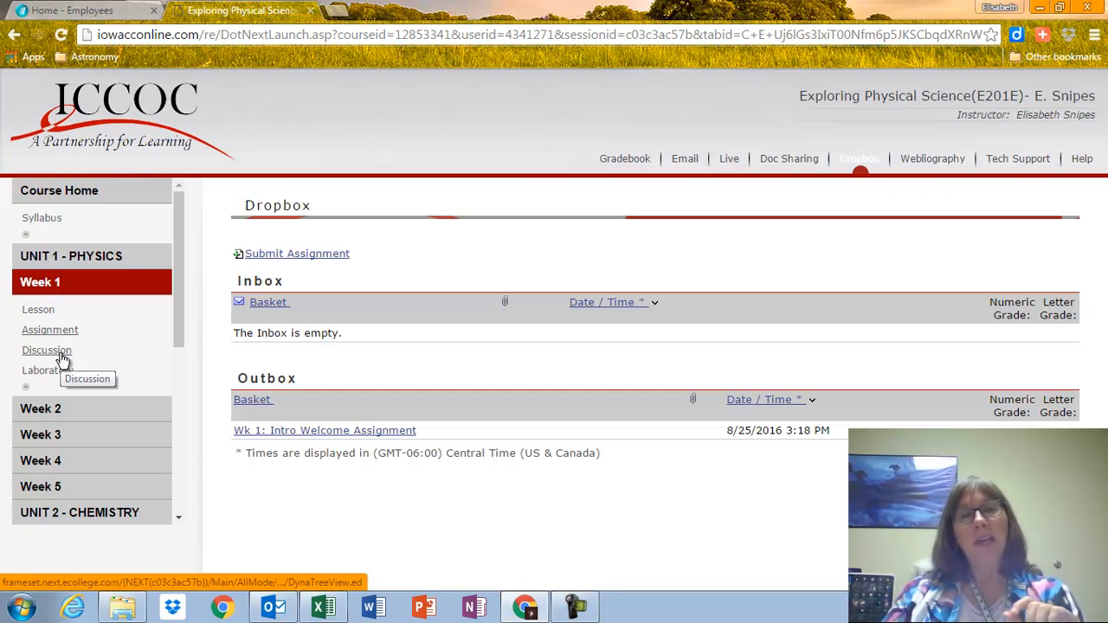
Open the Week 1 Science in the News discussion and scroll down to respond
{"action": "left_click", "coordinate": [47, 349]}
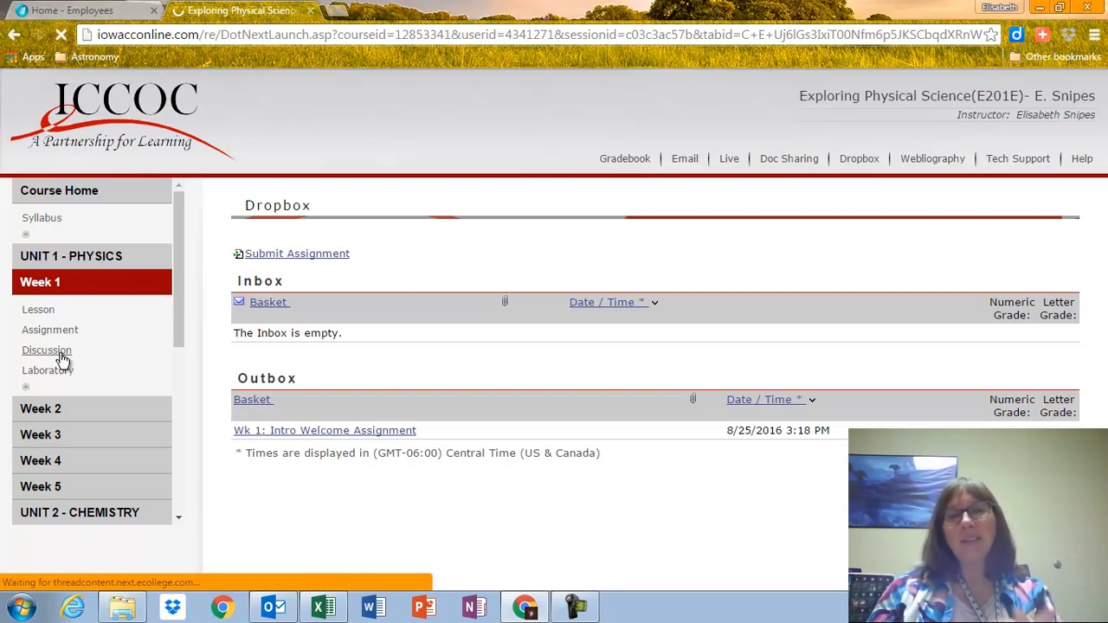
{"action": "left_click", "coordinate": [47, 349]}
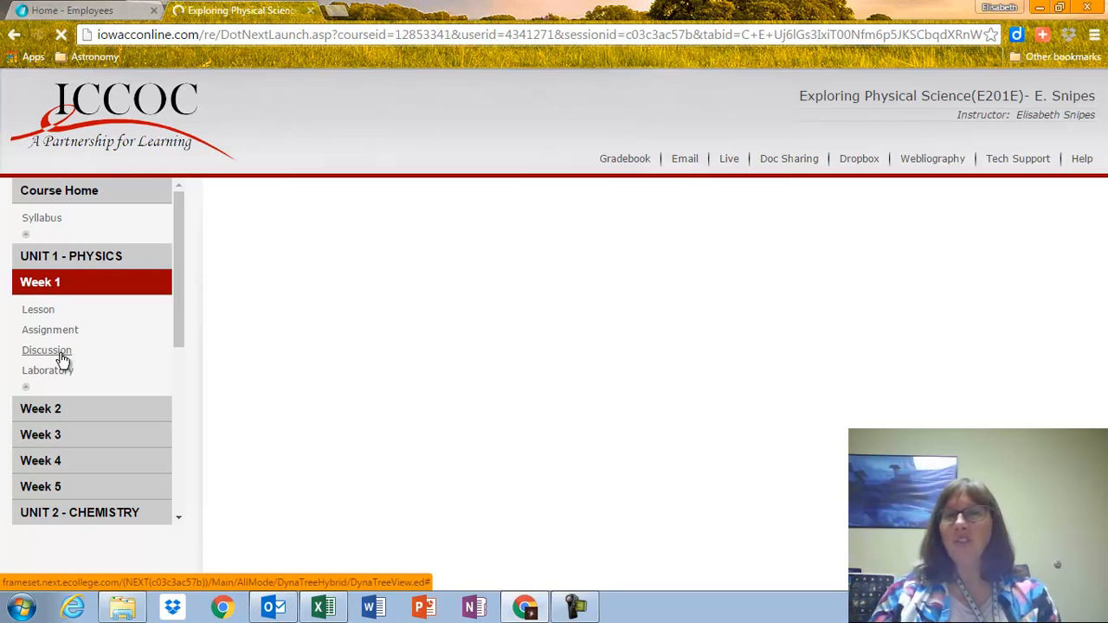
{"action": "left_click", "coordinate": [47, 350]}
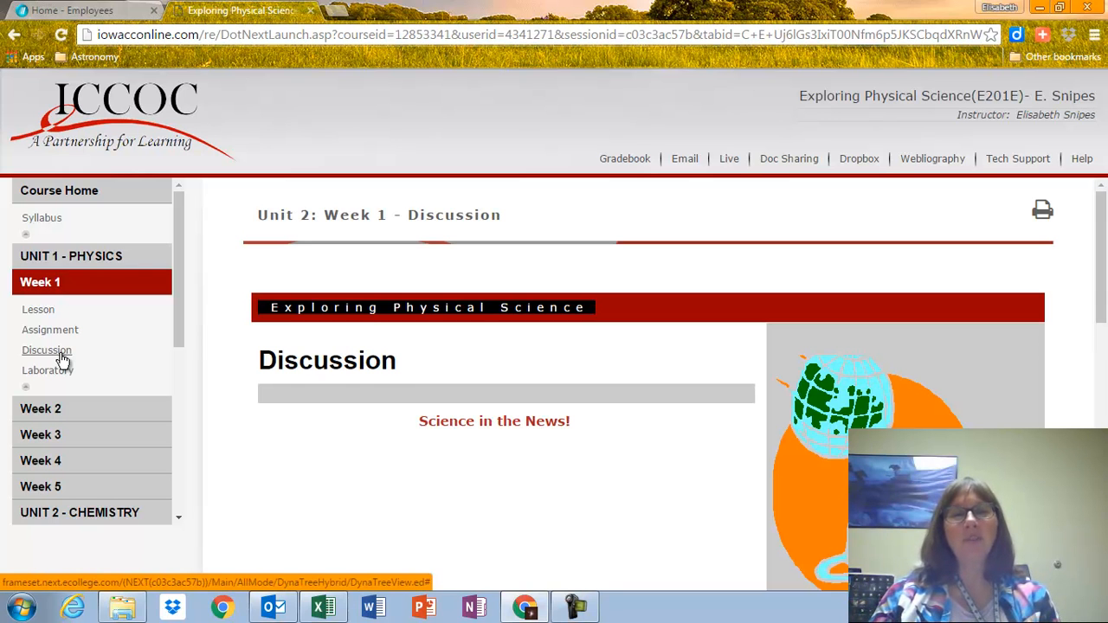
{"action": "mouse_move", "coordinate": [322, 394]}
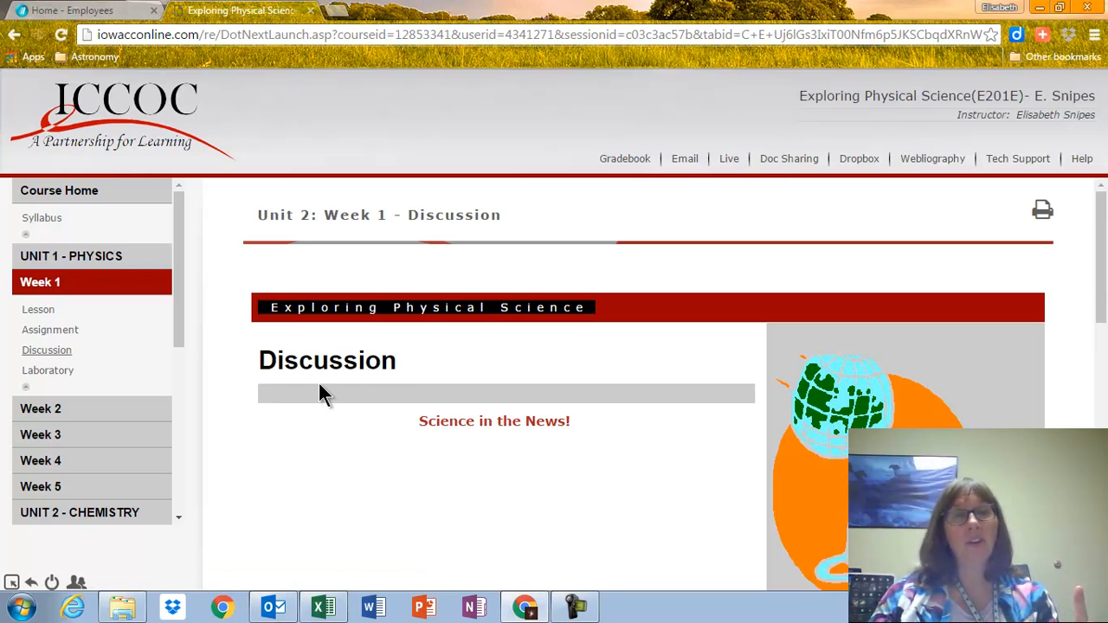
{"action": "scroll", "scroll_direction": "down", "scroll_amount": 3}
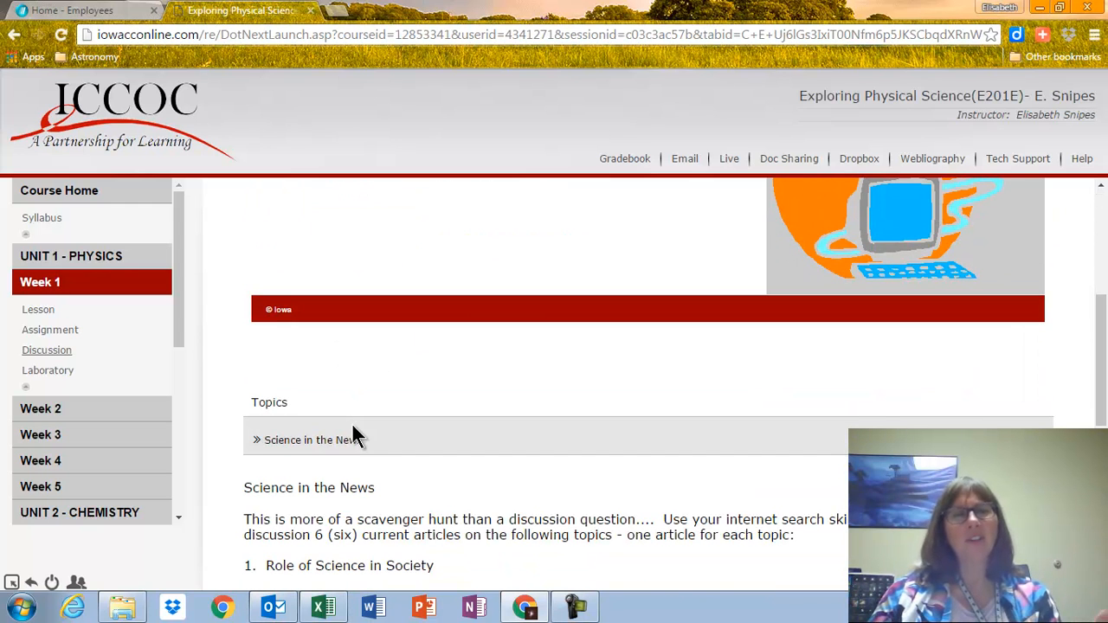
{"action": "scroll", "scroll_direction": "down", "scroll_amount": 3}
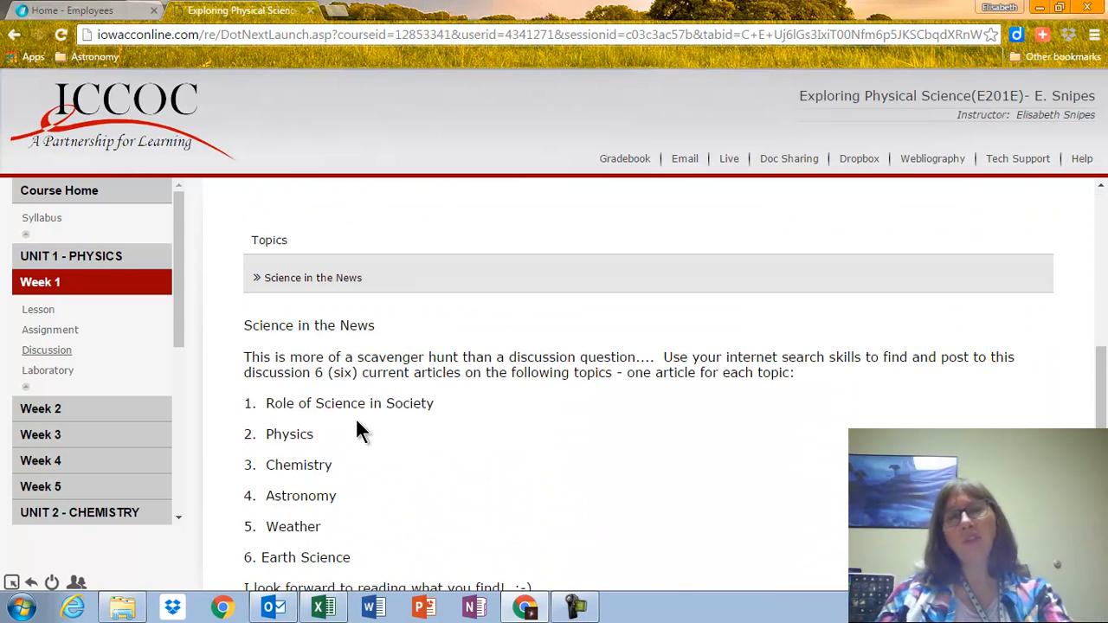
{"action": "scroll", "scroll_direction": "down", "scroll_amount": 3}
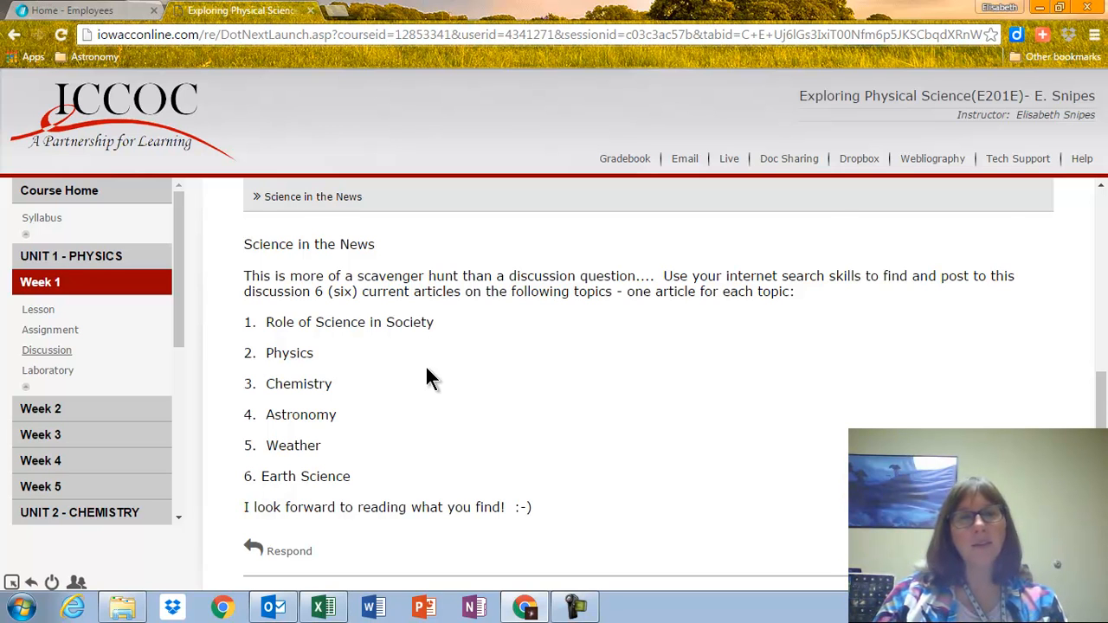
{"action": "scroll", "scroll_direction": "down", "scroll_amount": 3}
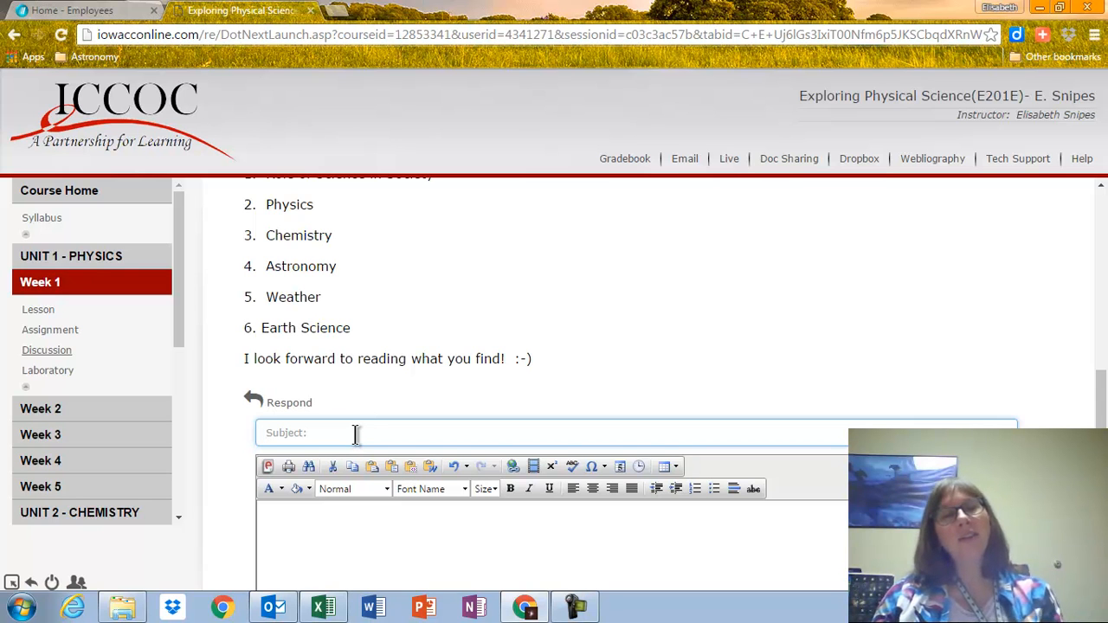
Enter the reply subject 'My links' and begin the body with 'web sites'
{"action": "type", "text": "My links"}
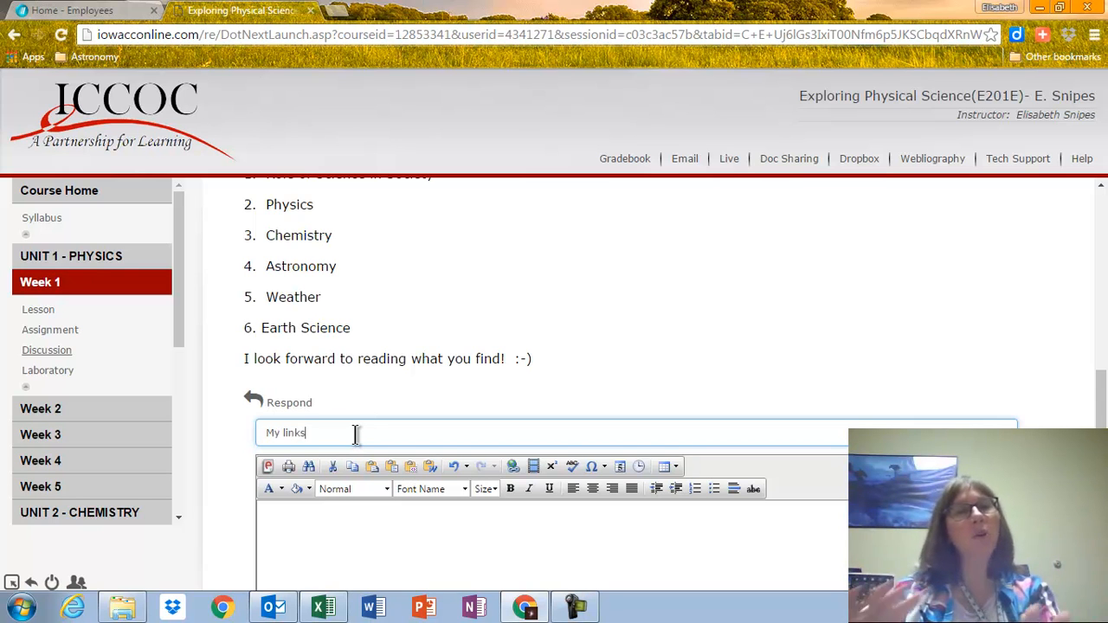
{"action": "left_click", "coordinate": [358, 512]}
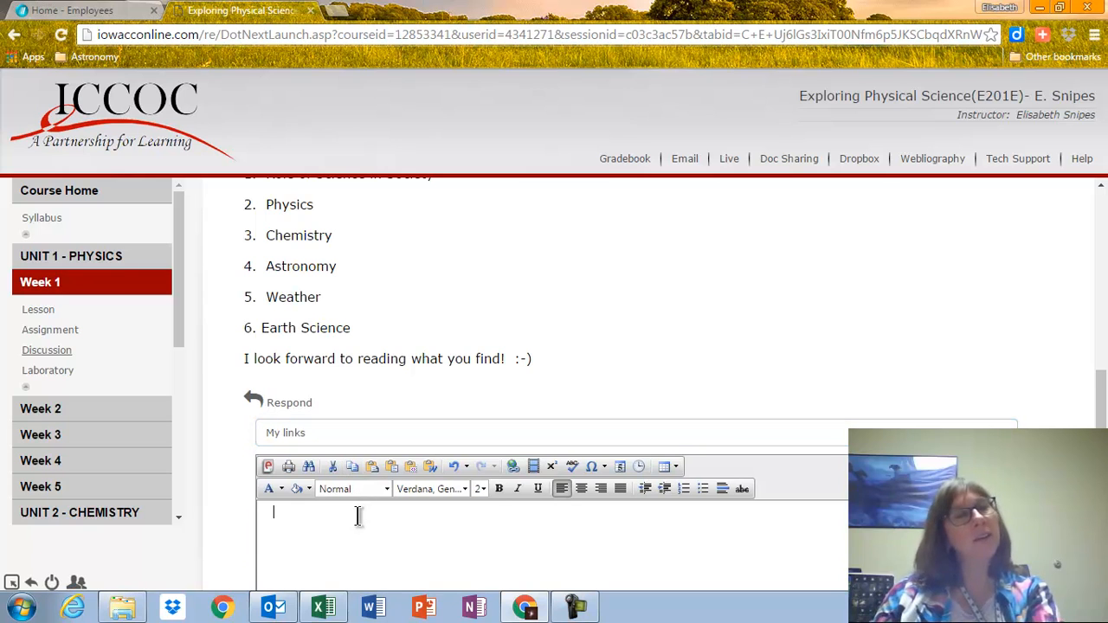
{"action": "scroll", "scroll_direction": "down", "scroll_amount": 3}
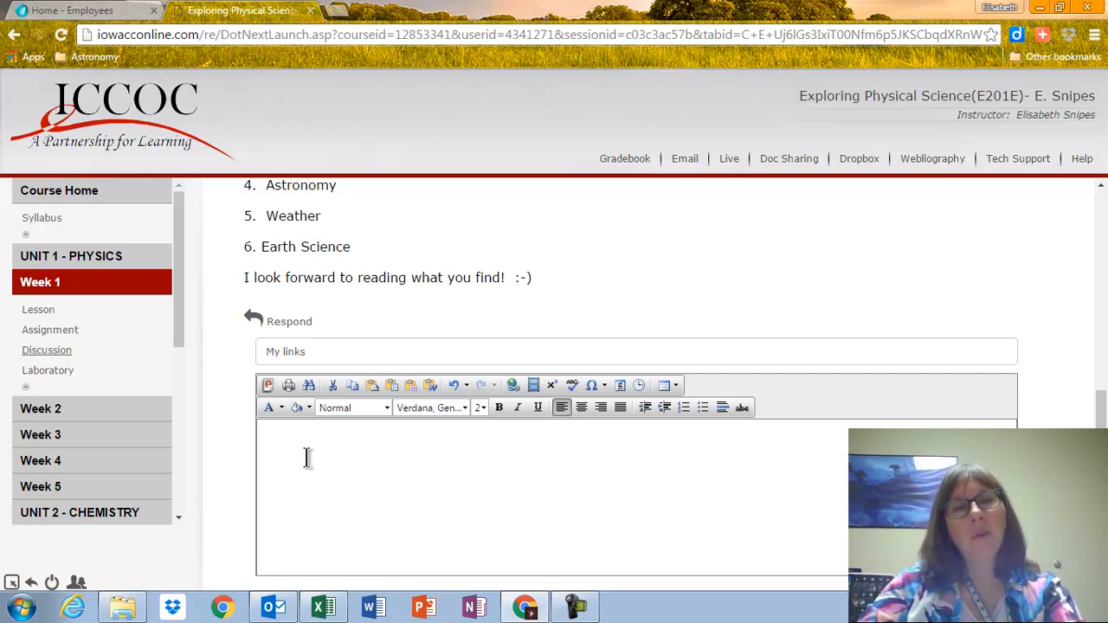
{"action": "scroll", "scroll_direction": "down", "scroll_amount": 3}
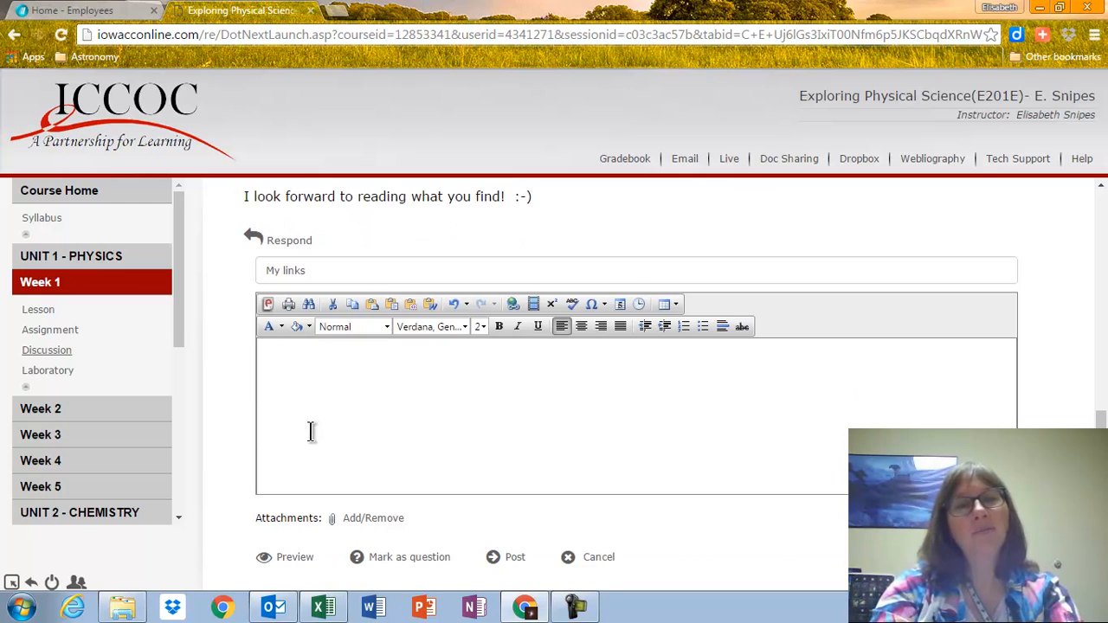
{"action": "type", "text": "web"}
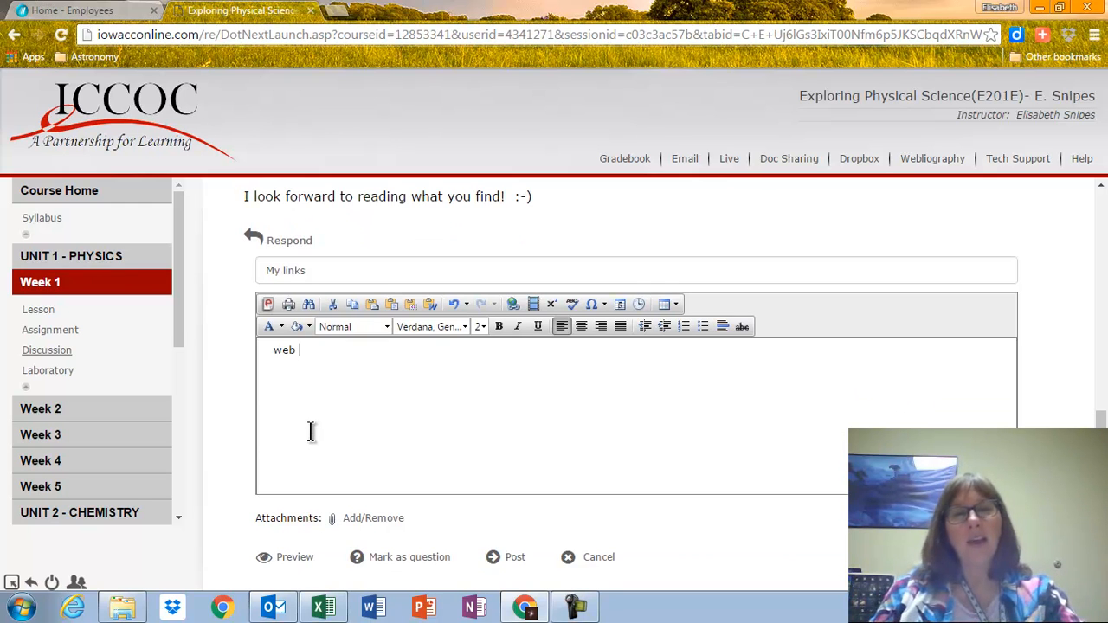
{"action": "type", "text": "sti"}
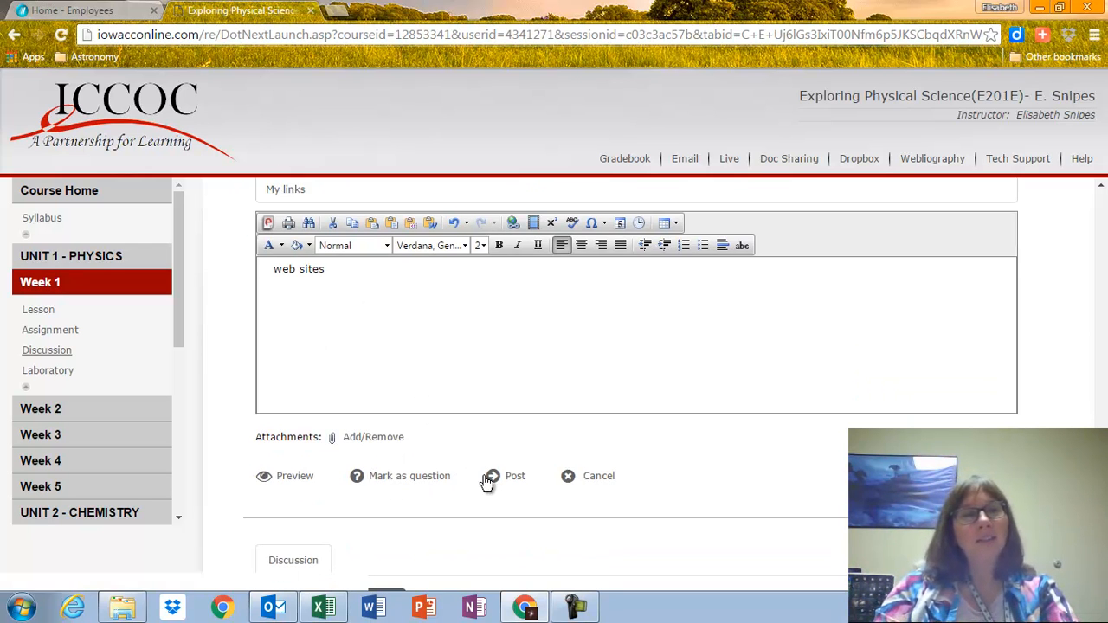
Post the 'My links' reply to the Week 1 discussion thread
{"action": "left_click", "coordinate": [515, 476]}
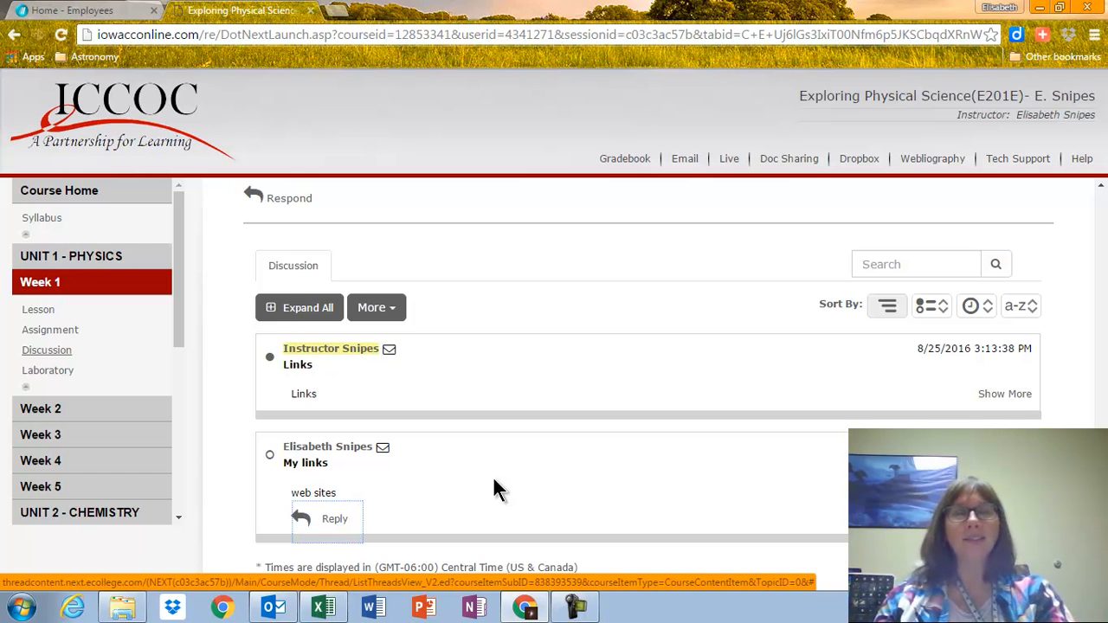
{"action": "mouse_move", "coordinate": [69, 371]}
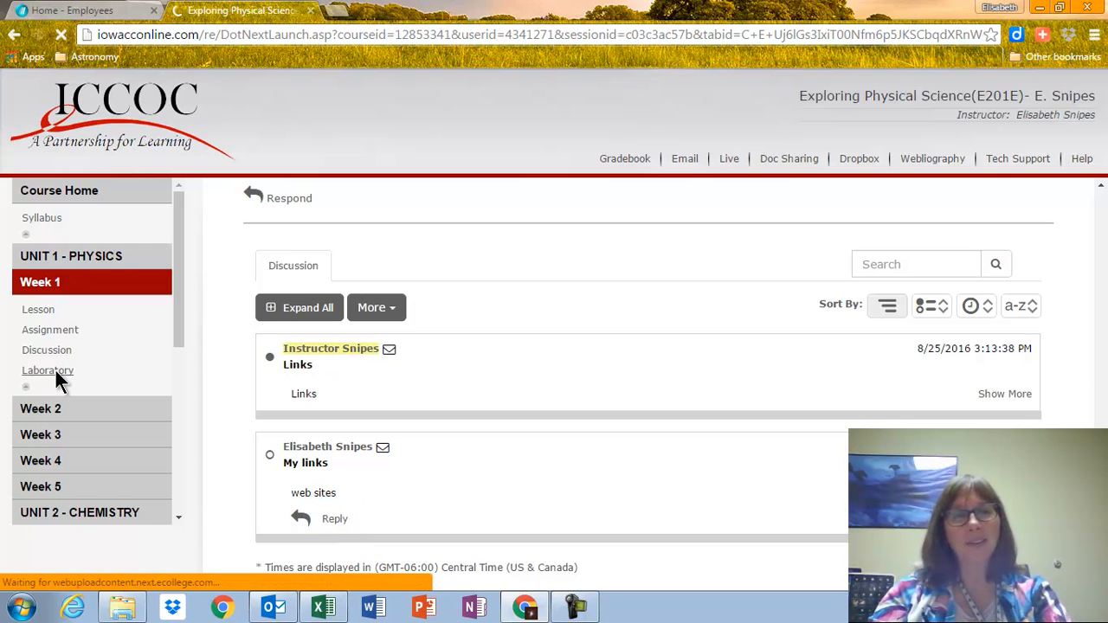
View the Week 1 Laboratory, then open the locked Week 7 Assignment under UNIT 2 - CHEMISTRY
{"action": "left_click", "coordinate": [48, 371]}
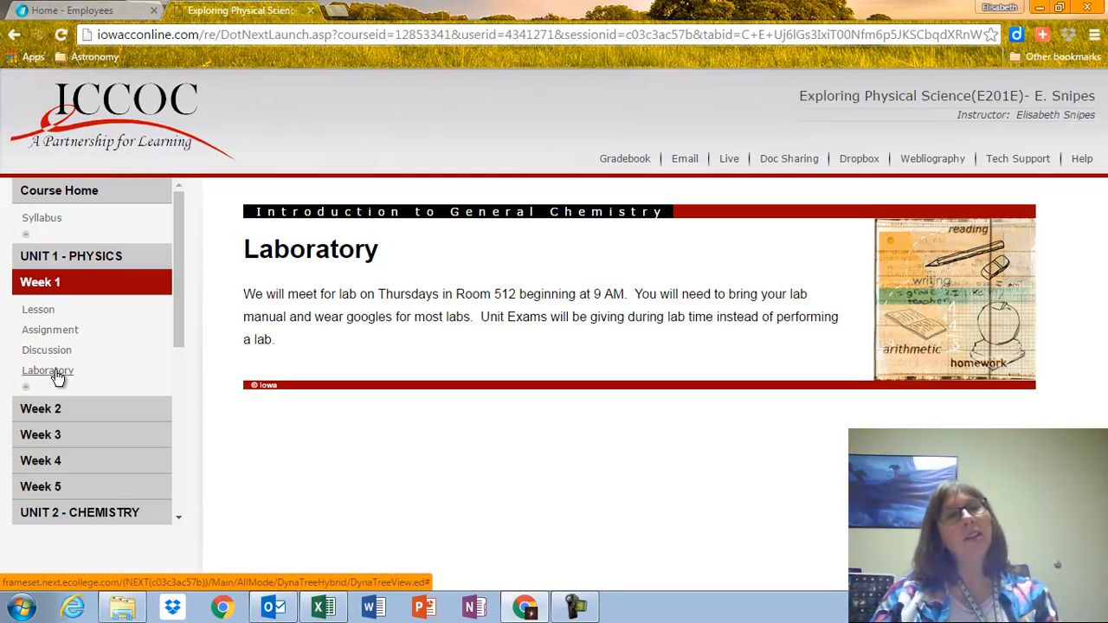
{"action": "mouse_move", "coordinate": [125, 374]}
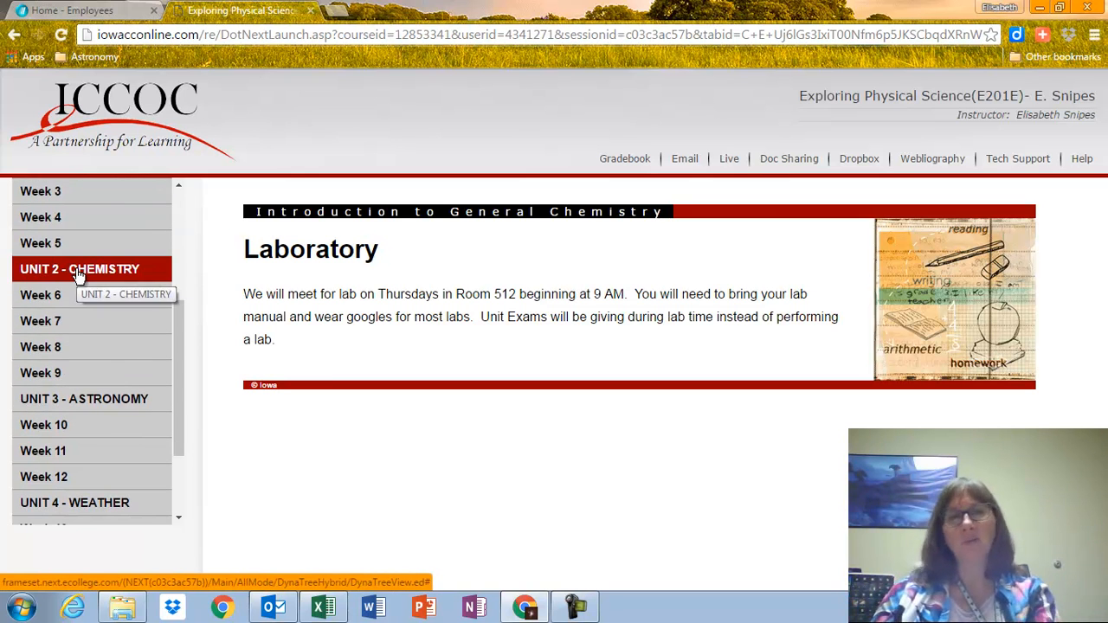
{"action": "left_click", "coordinate": [78, 269]}
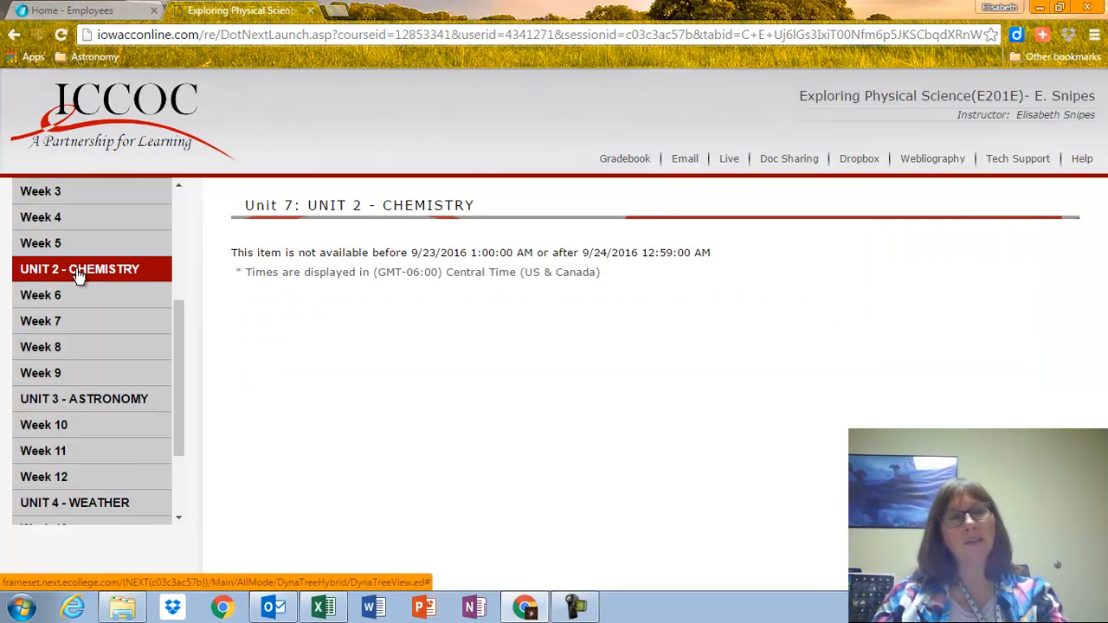
{"action": "mouse_move", "coordinate": [373, 338]}
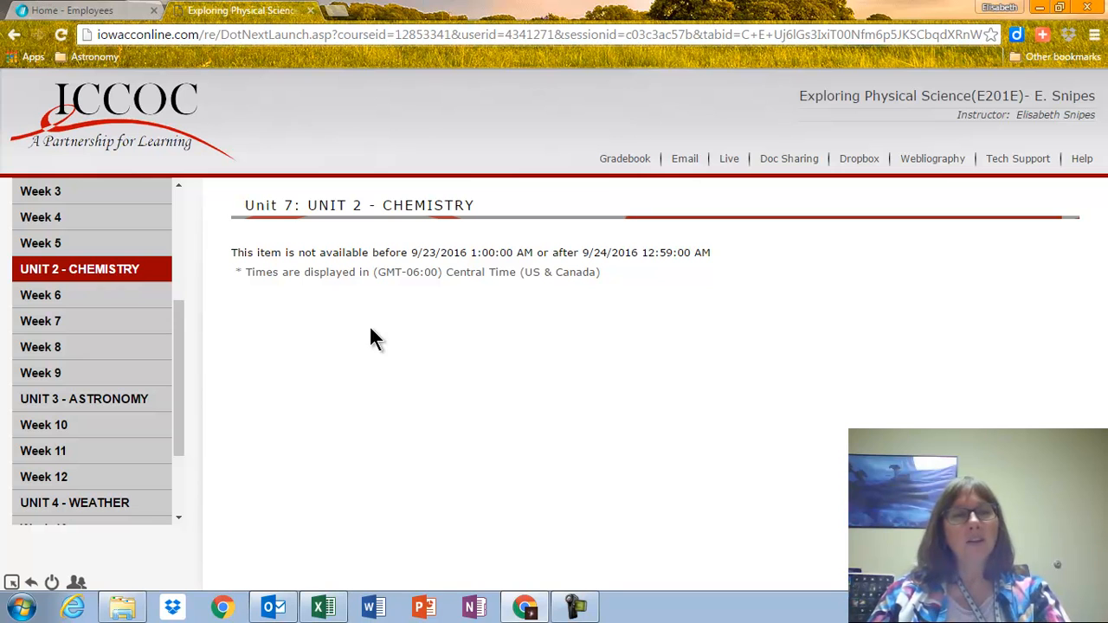
{"action": "left_click", "coordinate": [40, 321]}
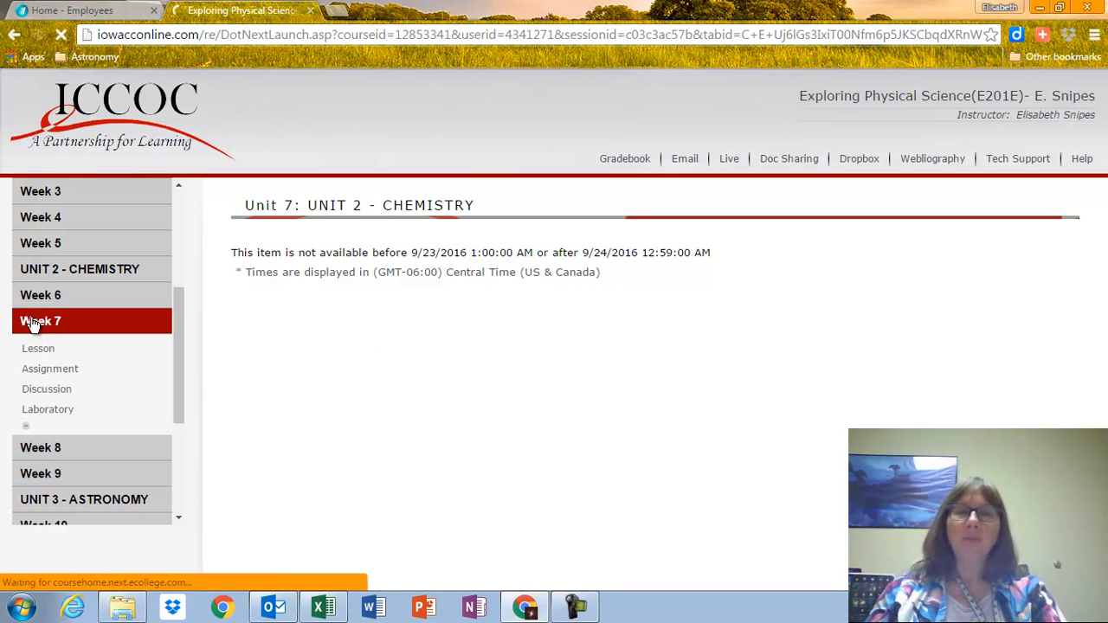
{"action": "left_click", "coordinate": [39, 320]}
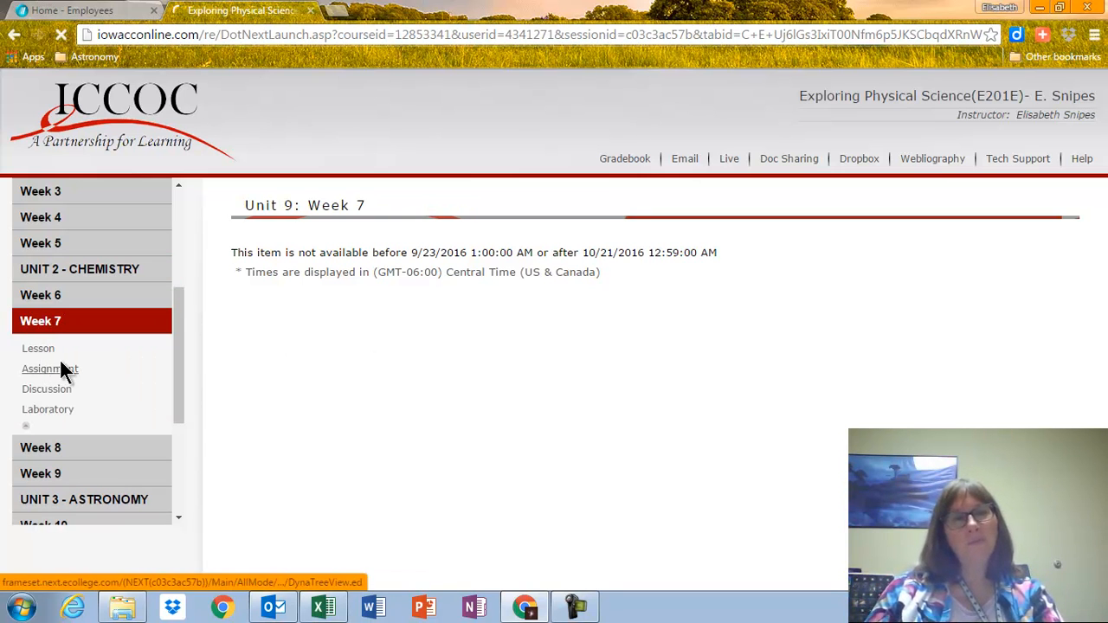
{"action": "left_click", "coordinate": [49, 369]}
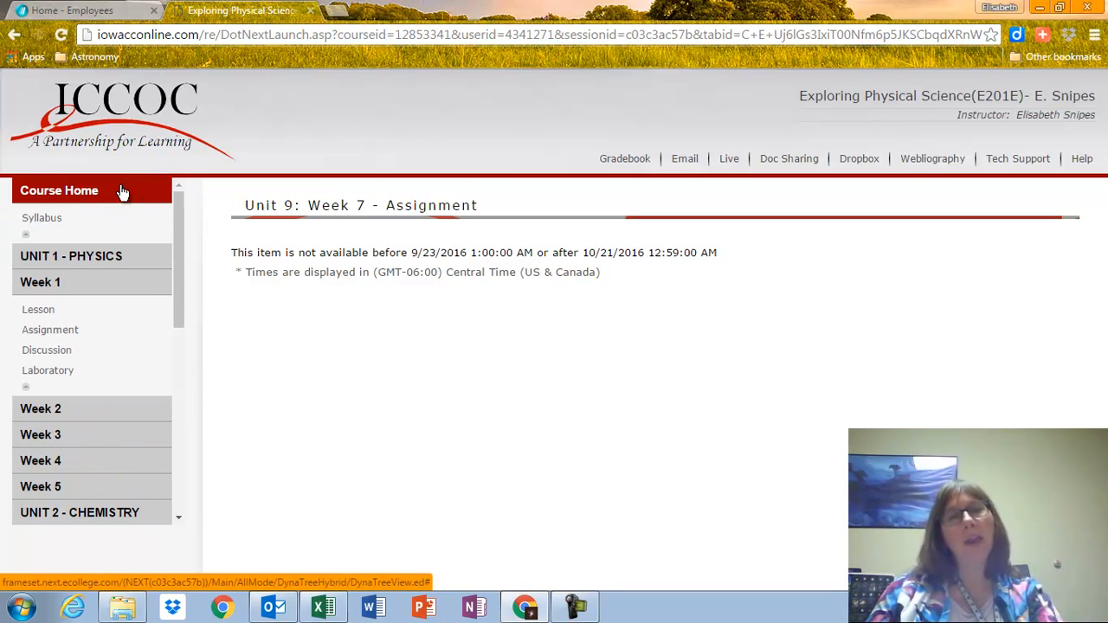
{"action": "mouse_move", "coordinate": [116, 197]}
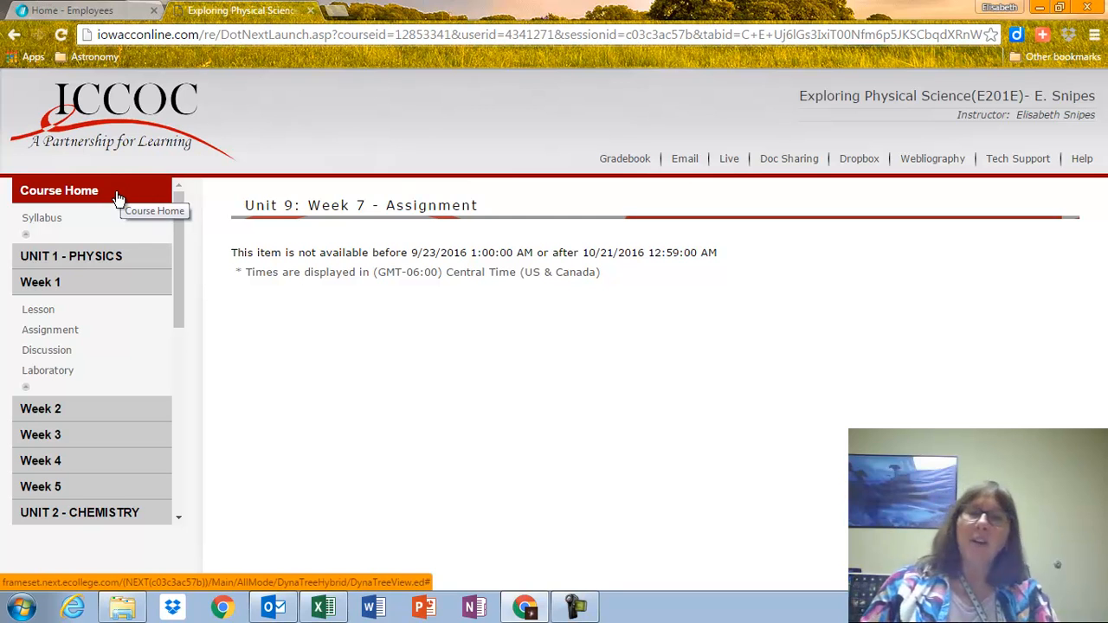
{"action": "left_click", "coordinate": [59, 190]}
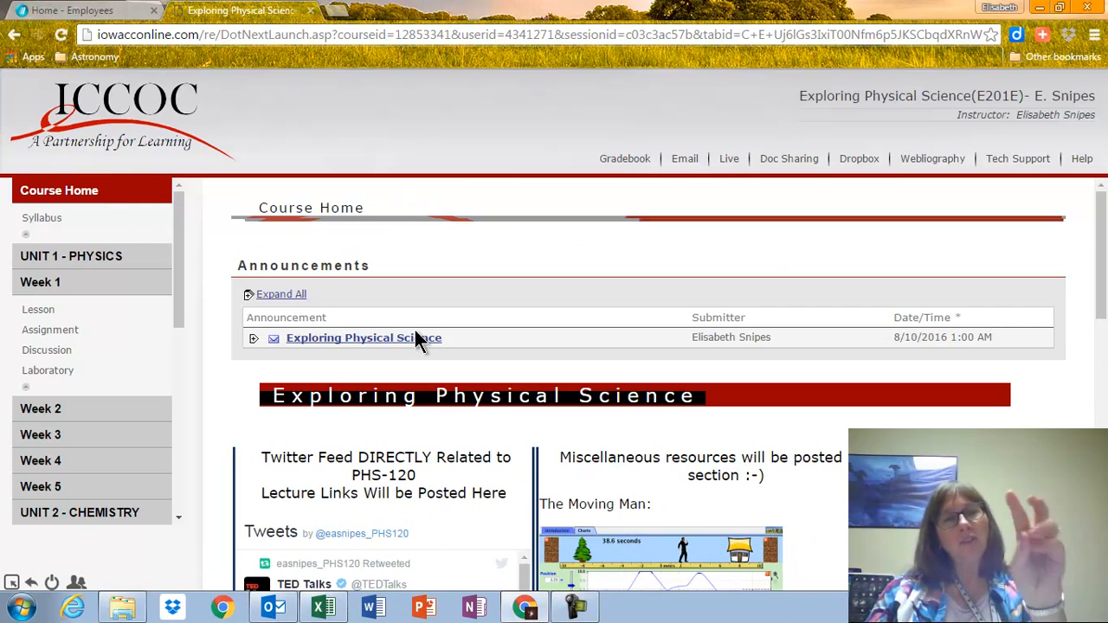
{"action": "scroll", "scroll_direction": "down", "scroll_amount": 3}
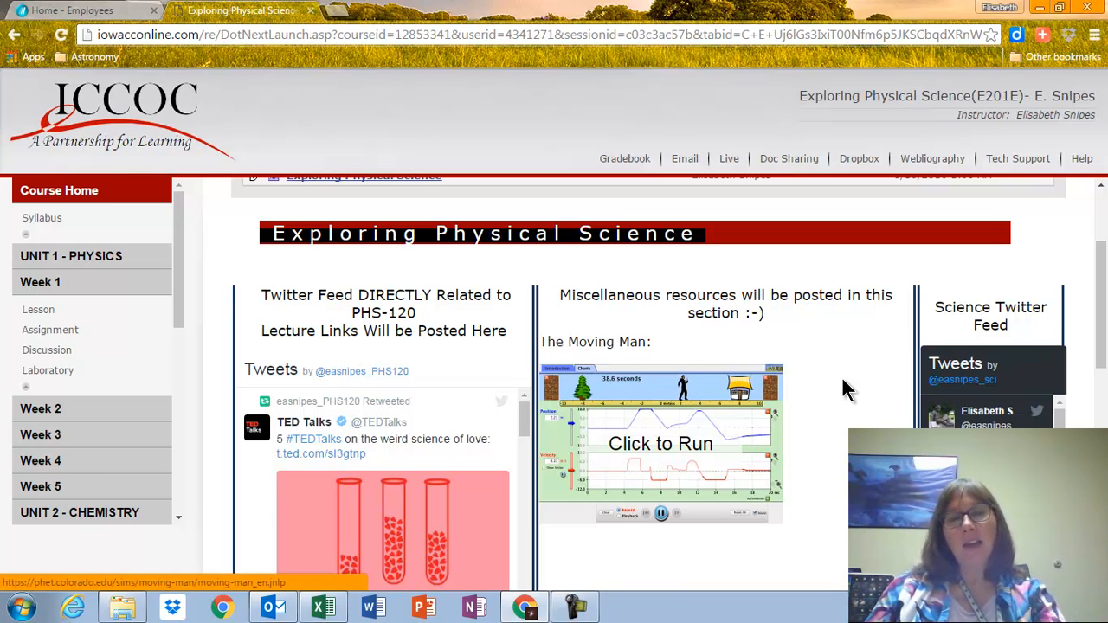
{"action": "mouse_move", "coordinate": [926, 400]}
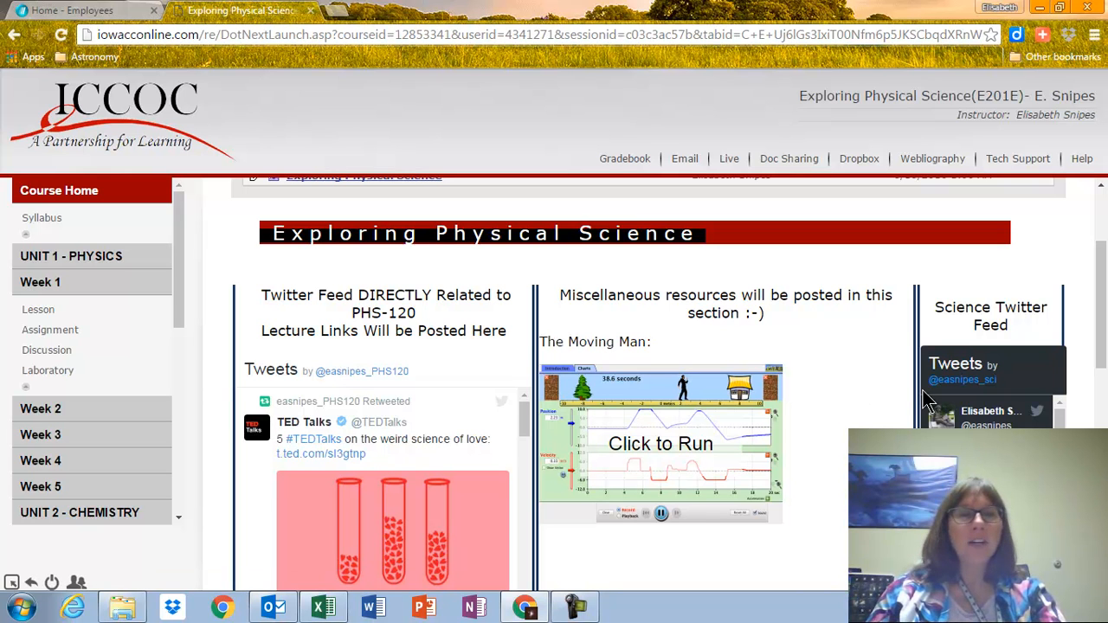
{"action": "scroll", "scroll_direction": "down", "scroll_amount": 3}
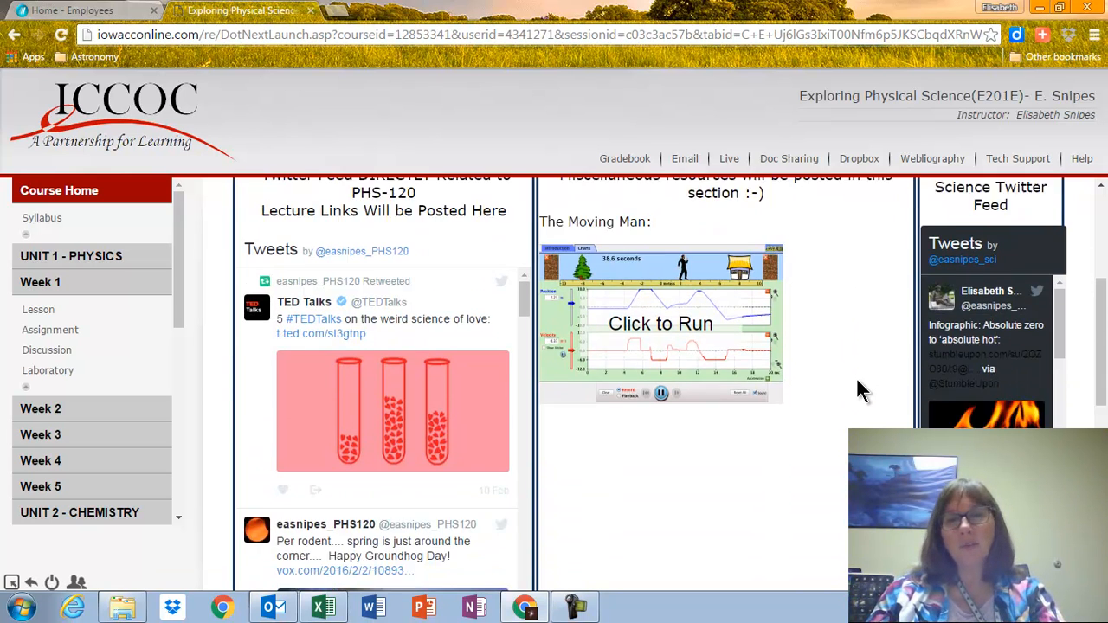
{"action": "scroll", "scroll_direction": "down", "scroll_amount": 3}
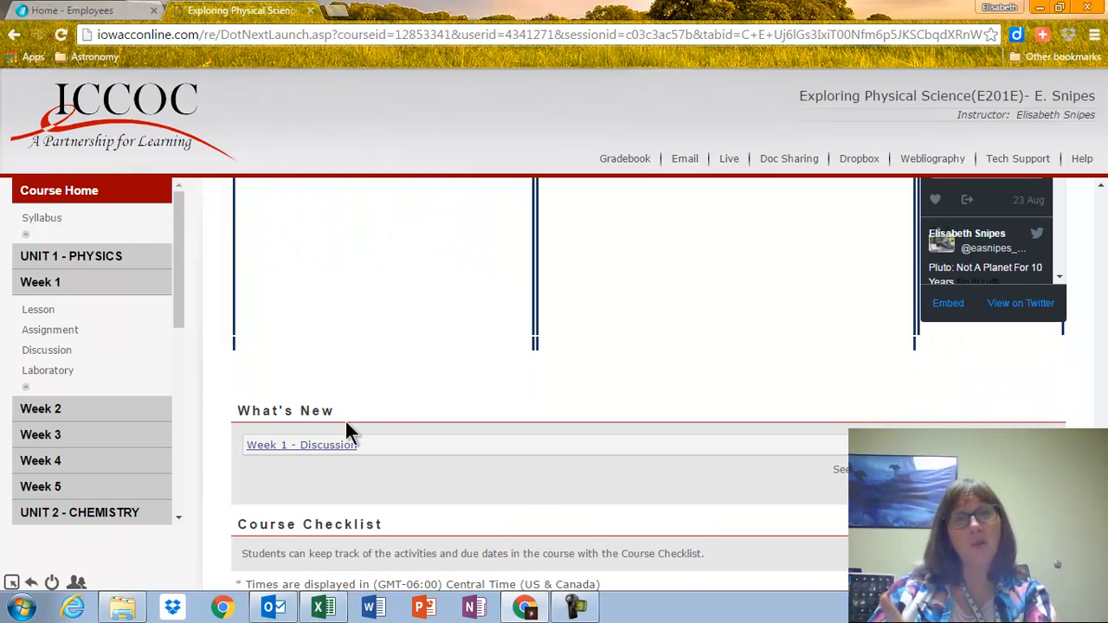
{"action": "mouse_move", "coordinate": [309, 450]}
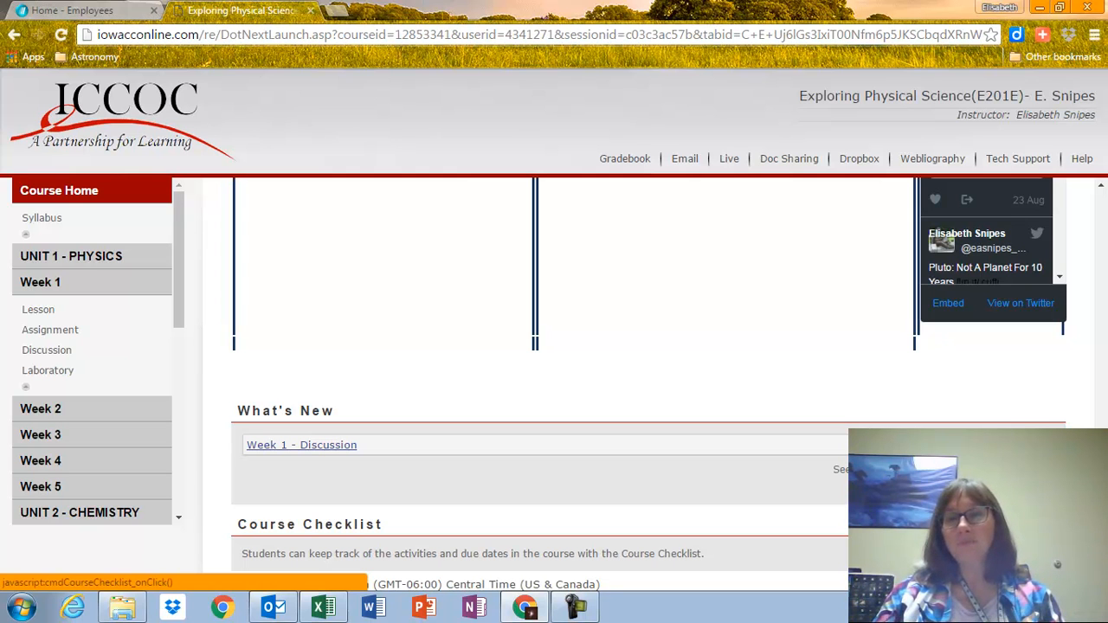
{"action": "left_click", "coordinate": [309, 524]}
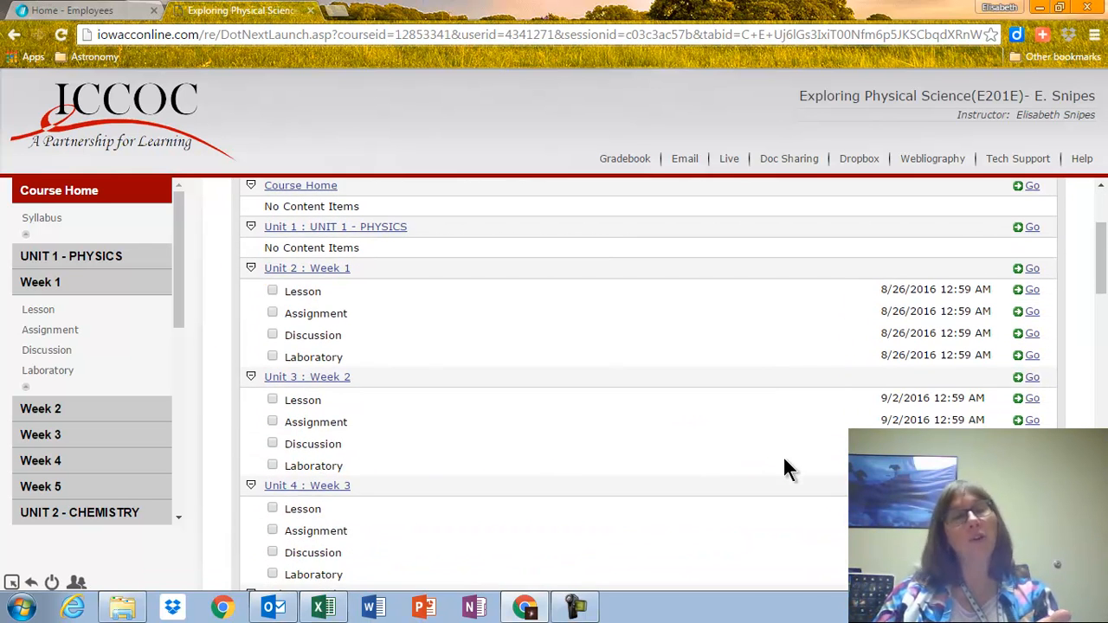
{"action": "scroll", "scroll_direction": "down", "scroll_amount": 3}
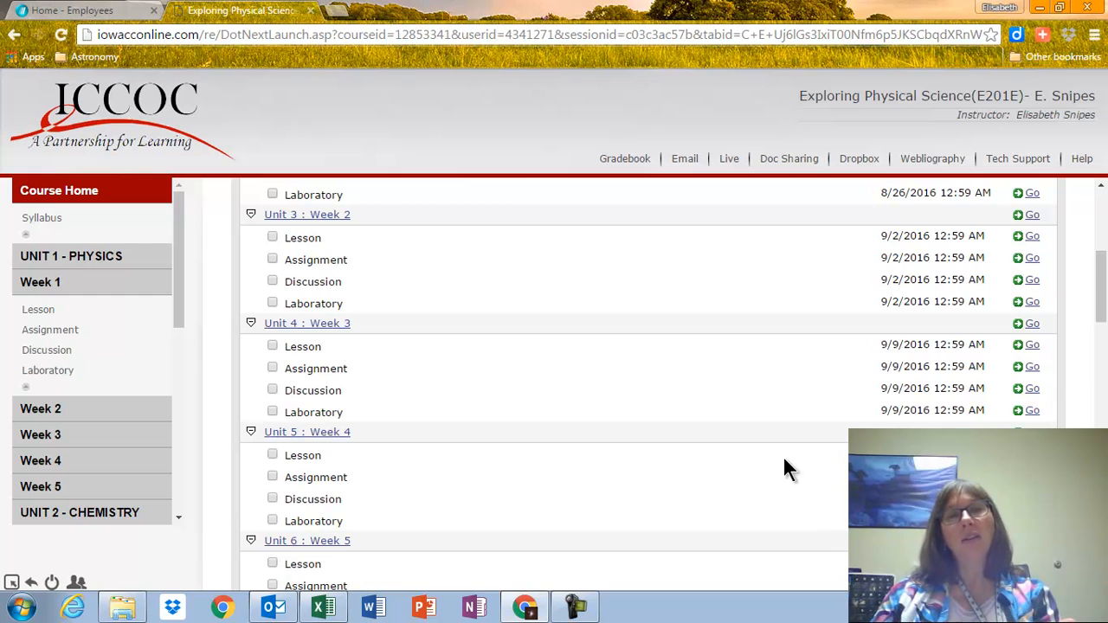
{"action": "scroll", "scroll_direction": "down", "scroll_amount": 3}
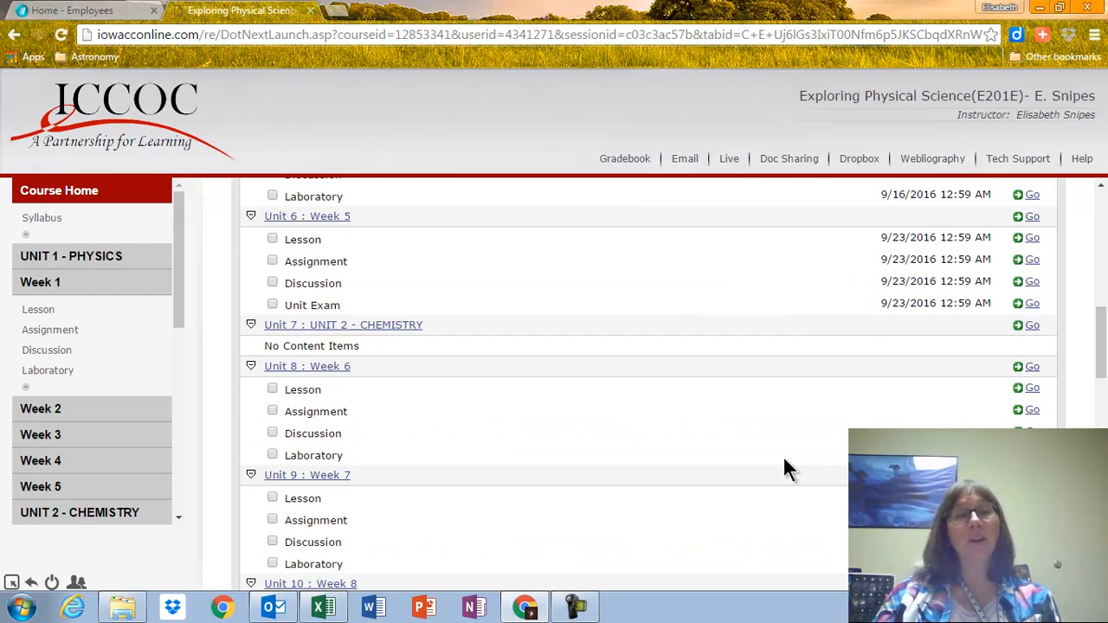
{"action": "mouse_move", "coordinate": [809, 470]}
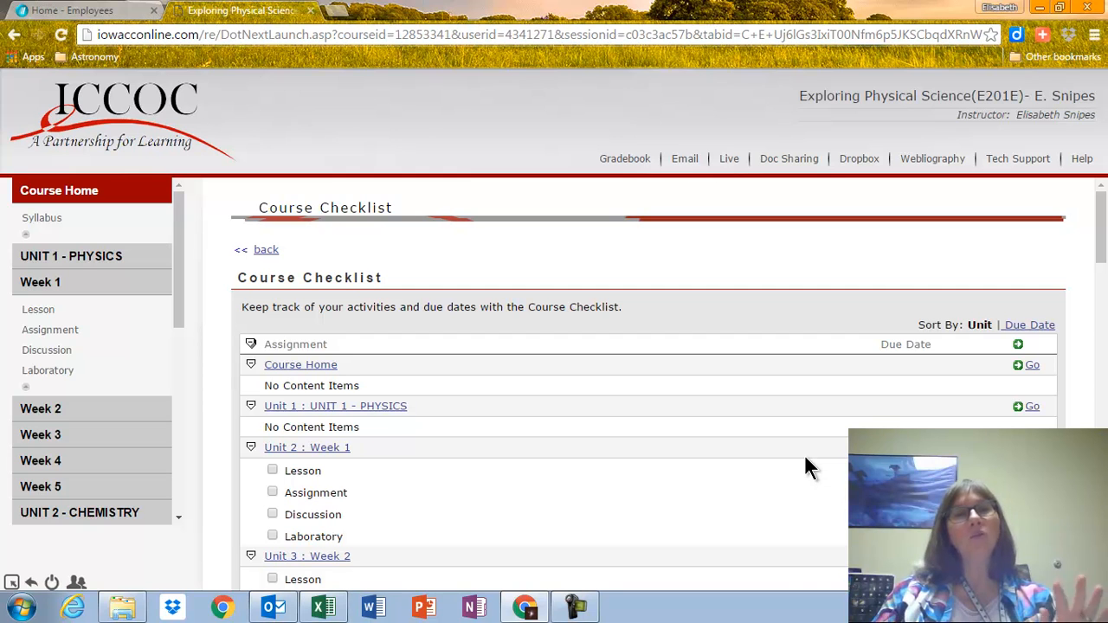
{"action": "mouse_move", "coordinate": [315, 303]}
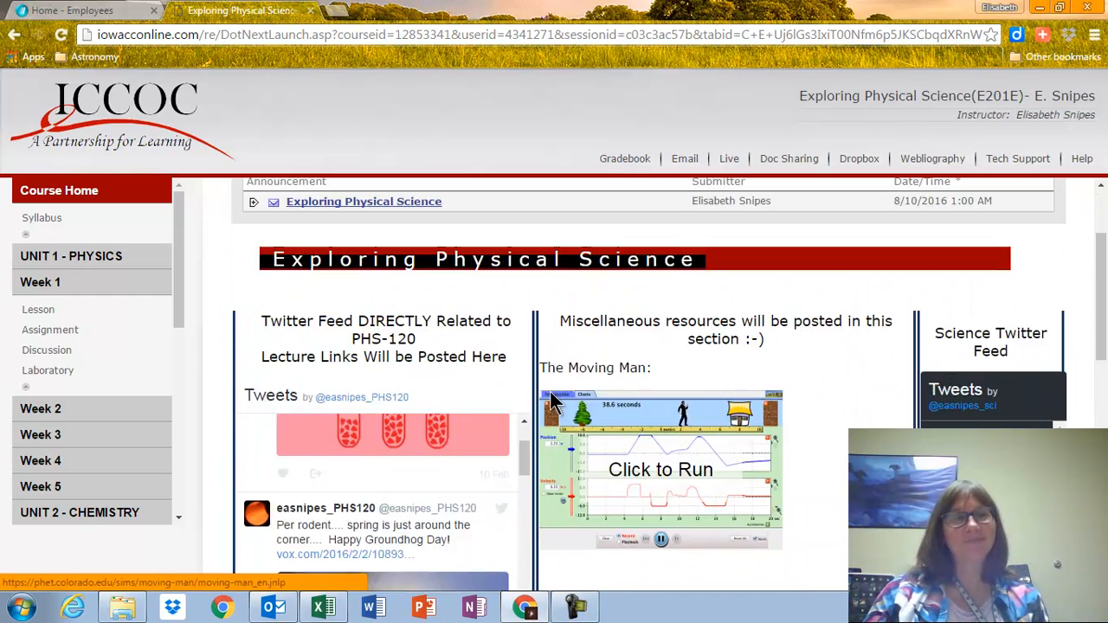
{"action": "scroll", "scroll_direction": "down", "scroll_amount": 3}
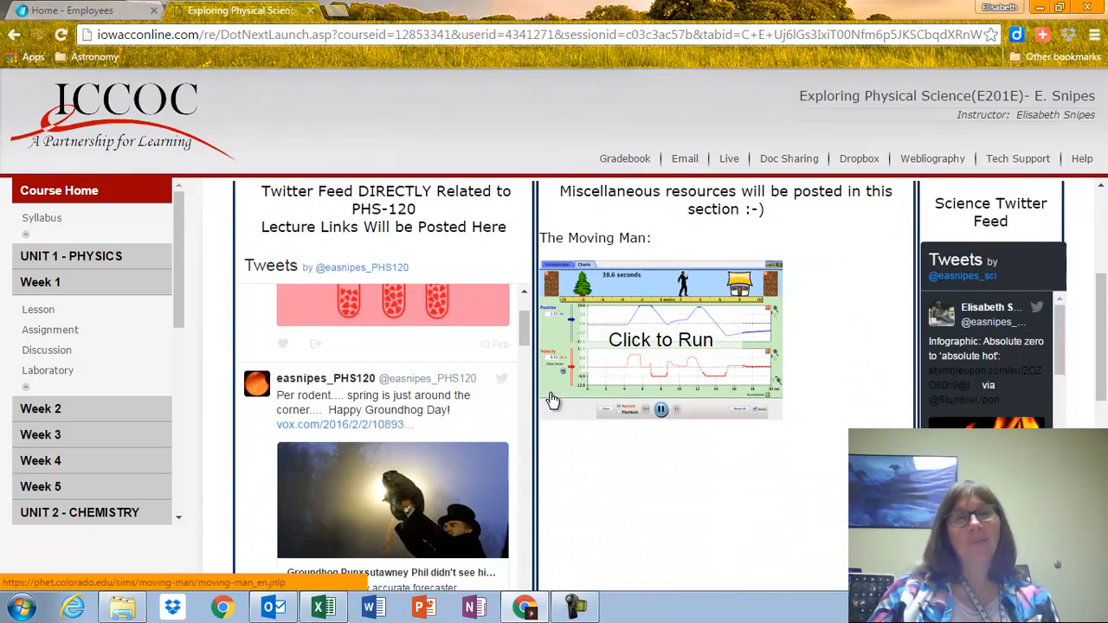
{"action": "scroll", "scroll_direction": "down", "scroll_amount": 3}
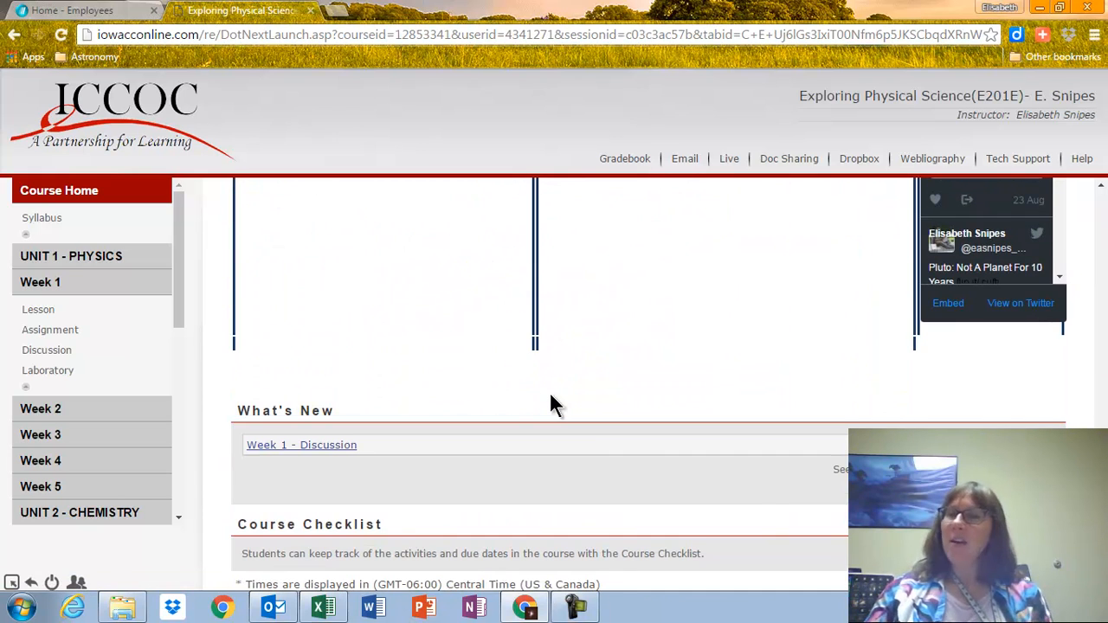
{"action": "mouse_move", "coordinate": [813, 502]}
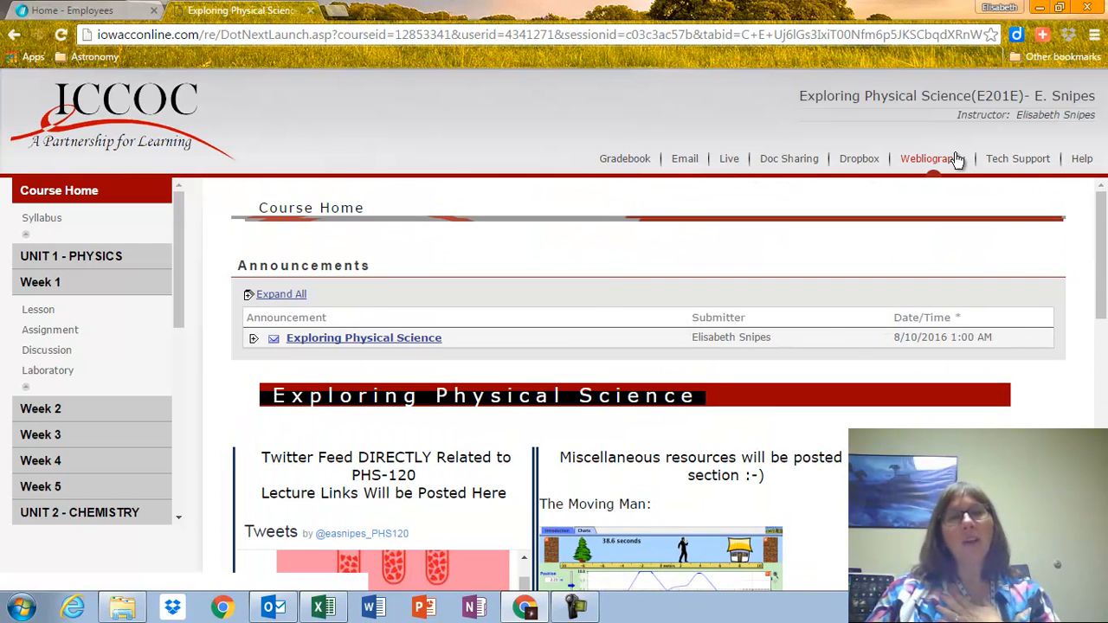
Review the not-yet-graded Gradebook items, then bring up the Email Send Message form
{"action": "left_click", "coordinate": [624, 159]}
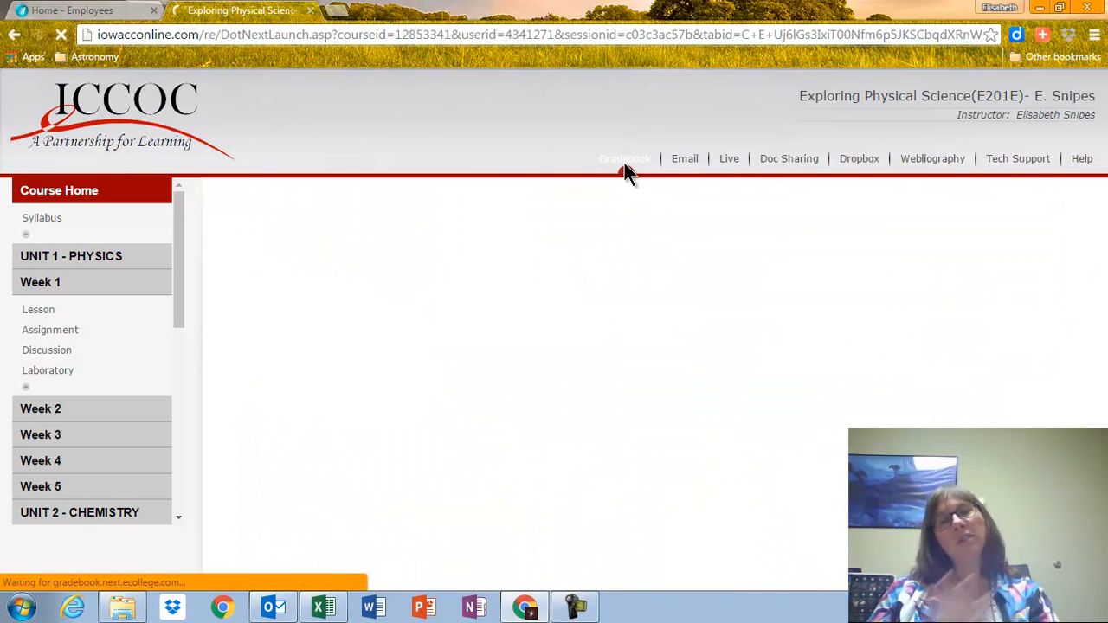
{"action": "left_click", "coordinate": [624, 158]}
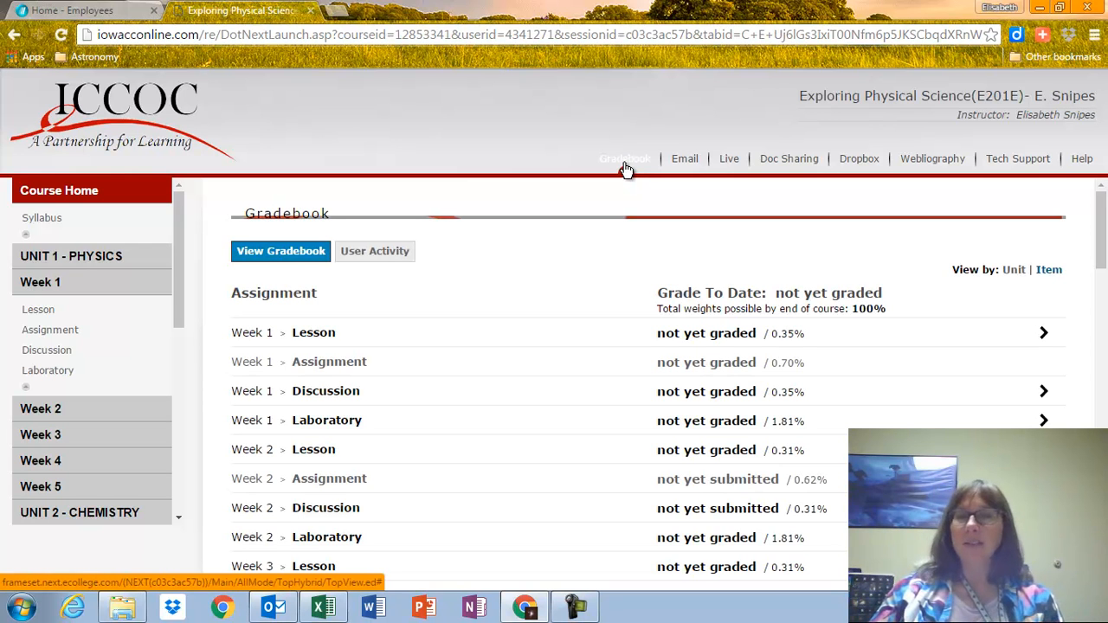
{"action": "mouse_move", "coordinate": [313, 332]}
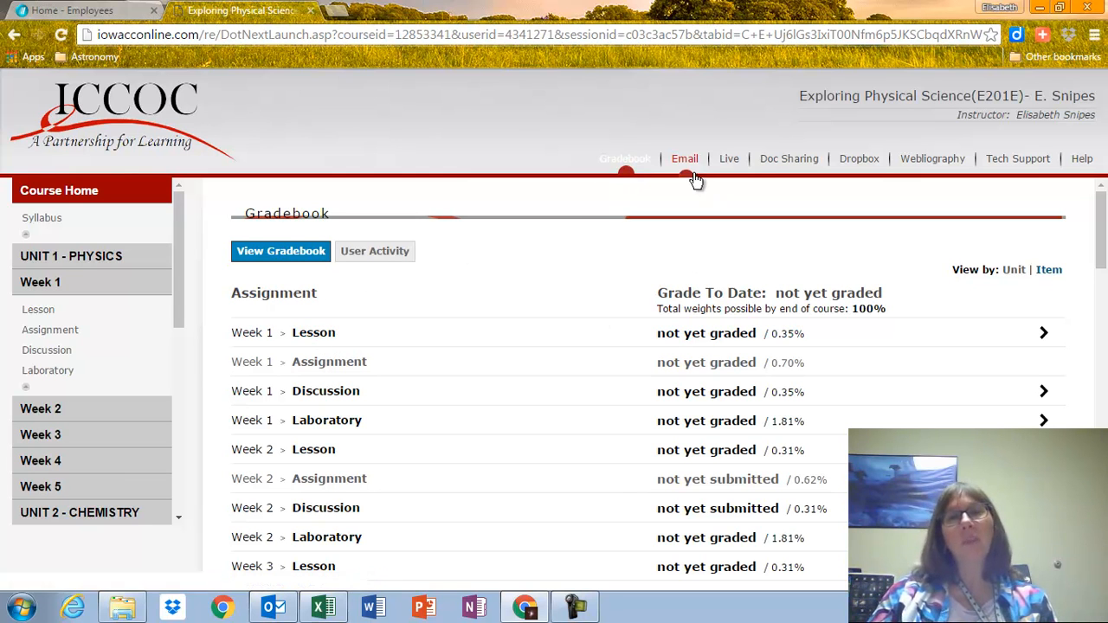
{"action": "left_click", "coordinate": [683, 159]}
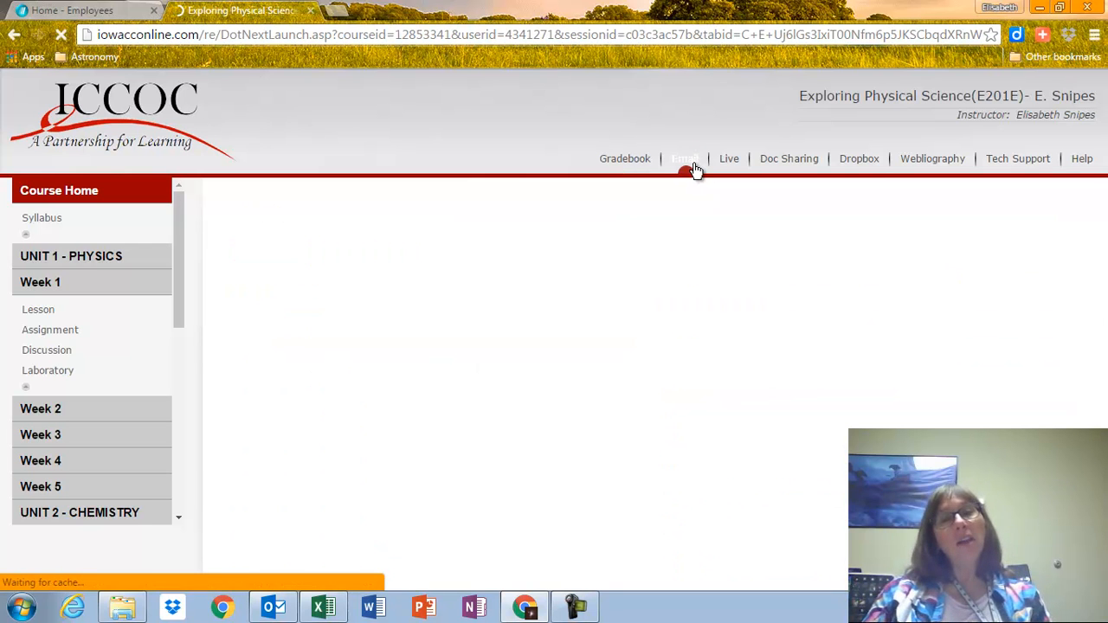
{"action": "left_click", "coordinate": [685, 158]}
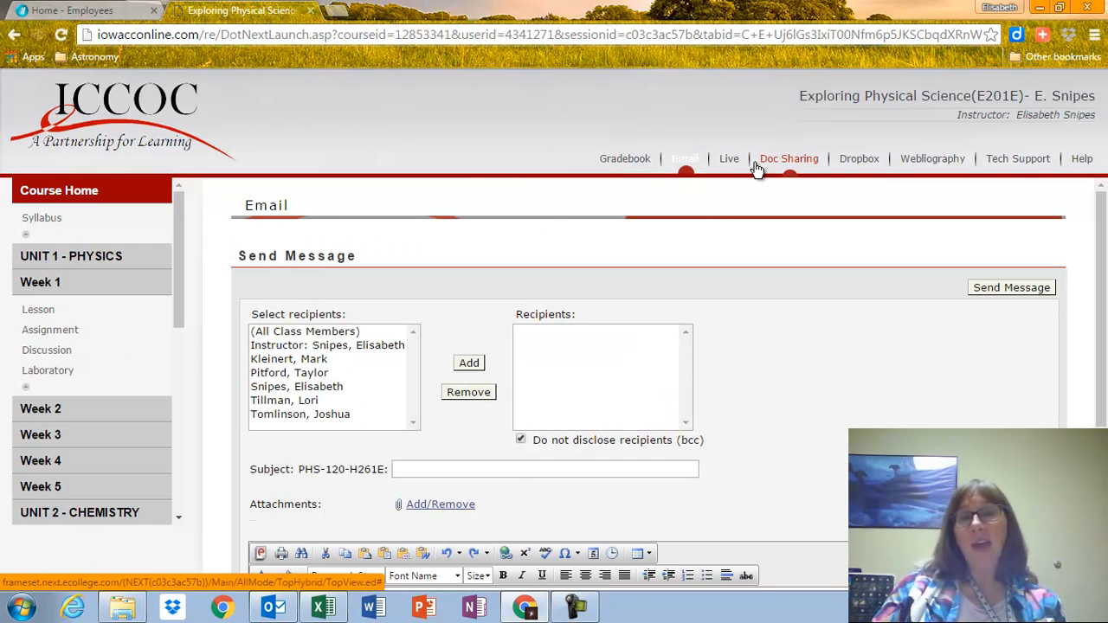
{"action": "left_click", "coordinate": [728, 158]}
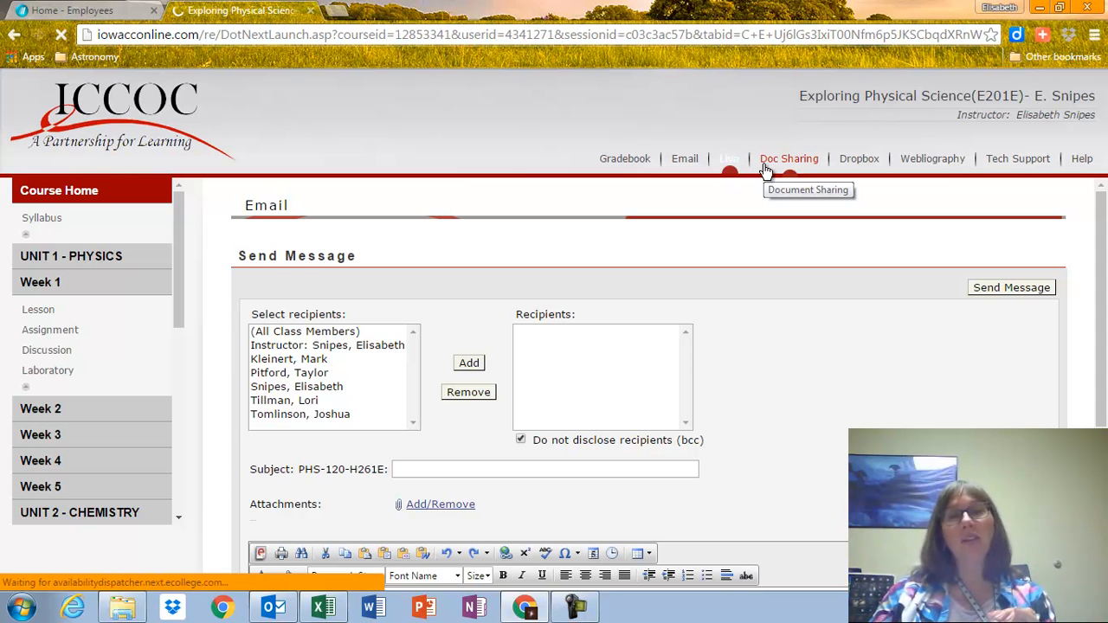
View the empty Doc Sharing area, the Dropbox outbox and the empty Webliography, then go to Course Home
{"action": "left_click", "coordinate": [788, 158]}
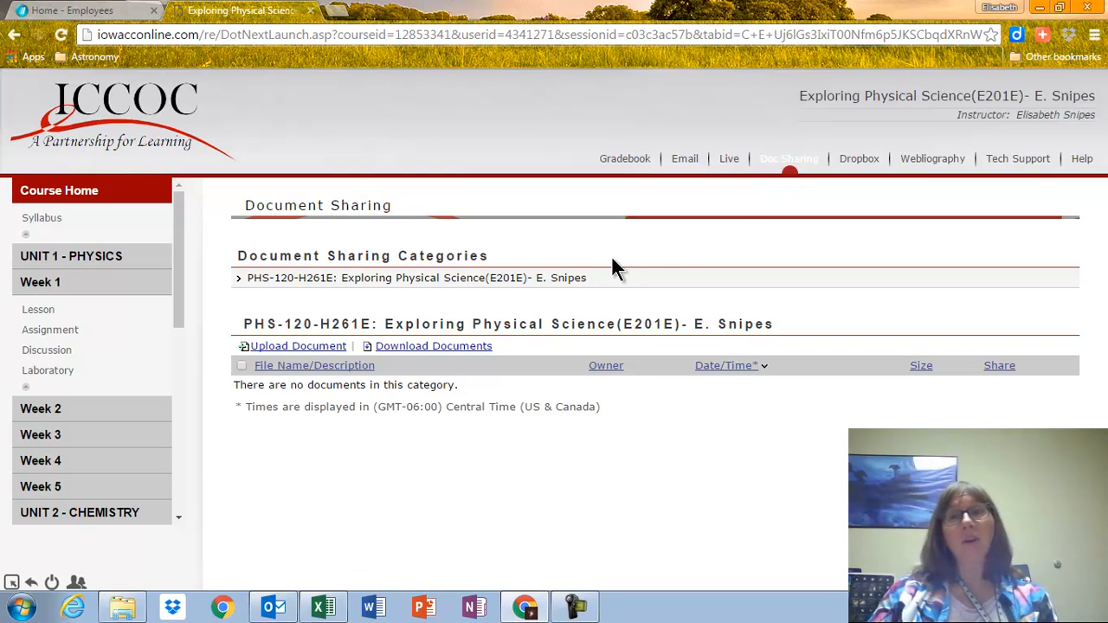
{"action": "mouse_move", "coordinate": [599, 262]}
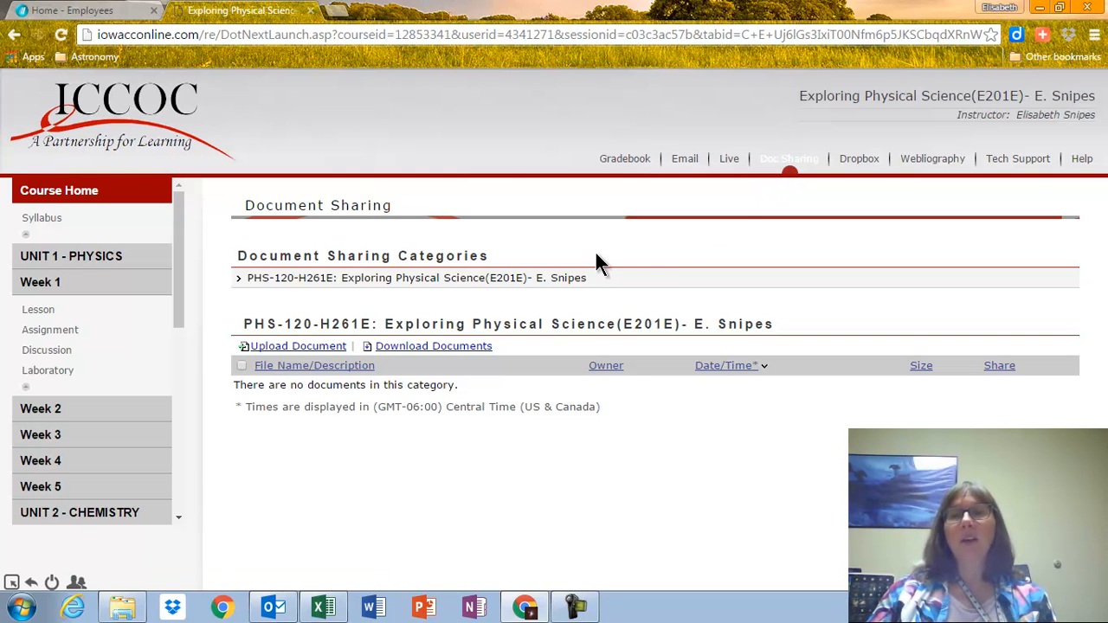
{"action": "mouse_move", "coordinate": [641, 247]}
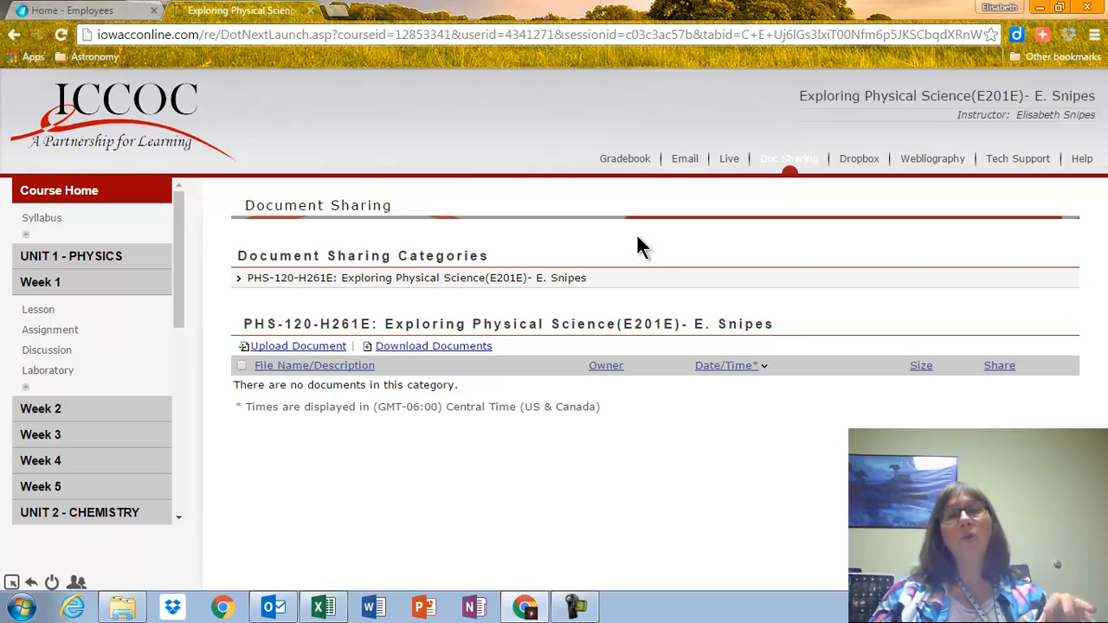
{"action": "mouse_move", "coordinate": [835, 173]}
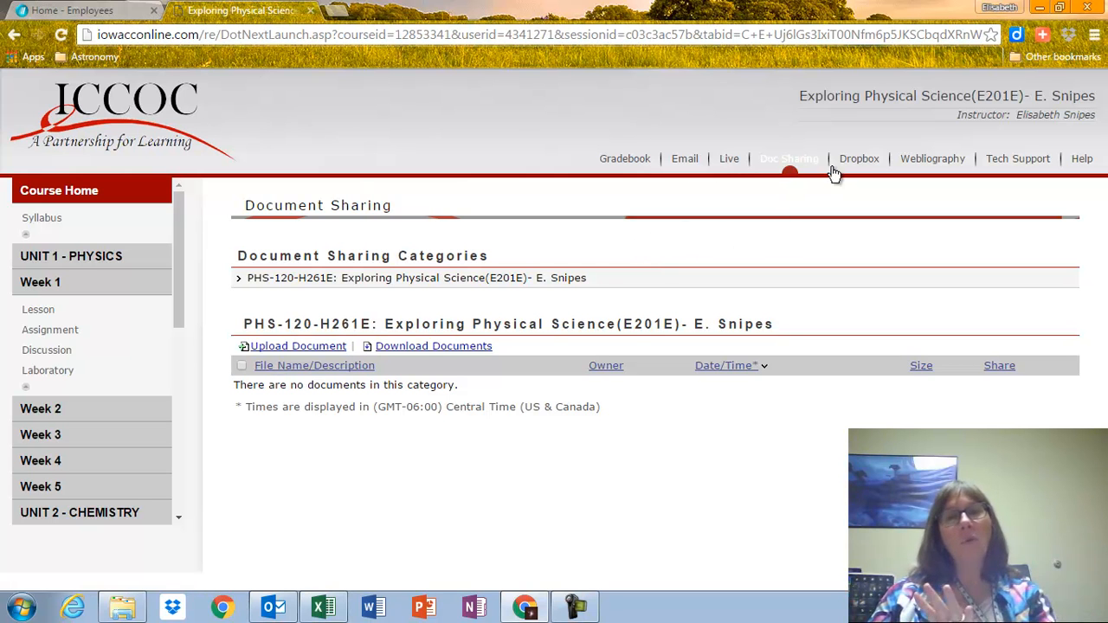
{"action": "left_click", "coordinate": [859, 158]}
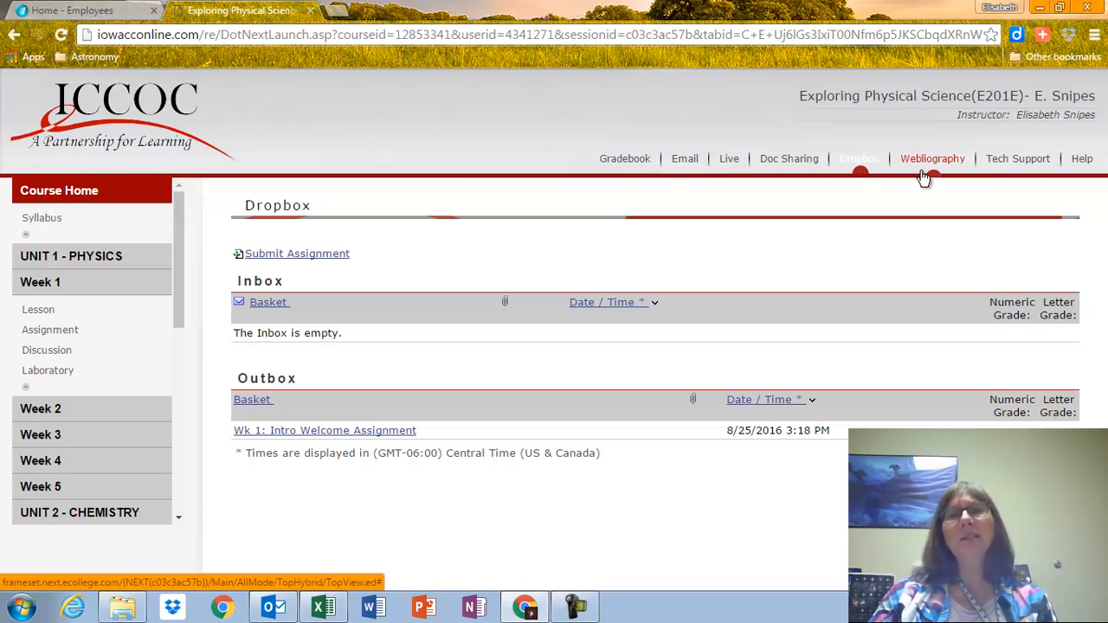
{"action": "left_click", "coordinate": [932, 159]}
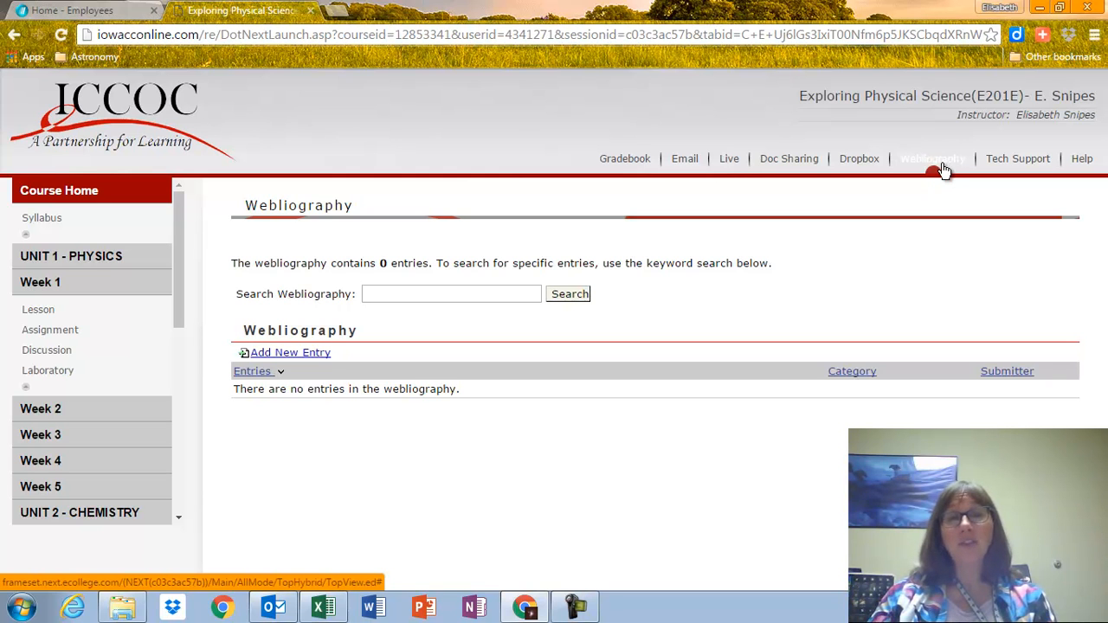
{"action": "mouse_move", "coordinate": [1030, 164]}
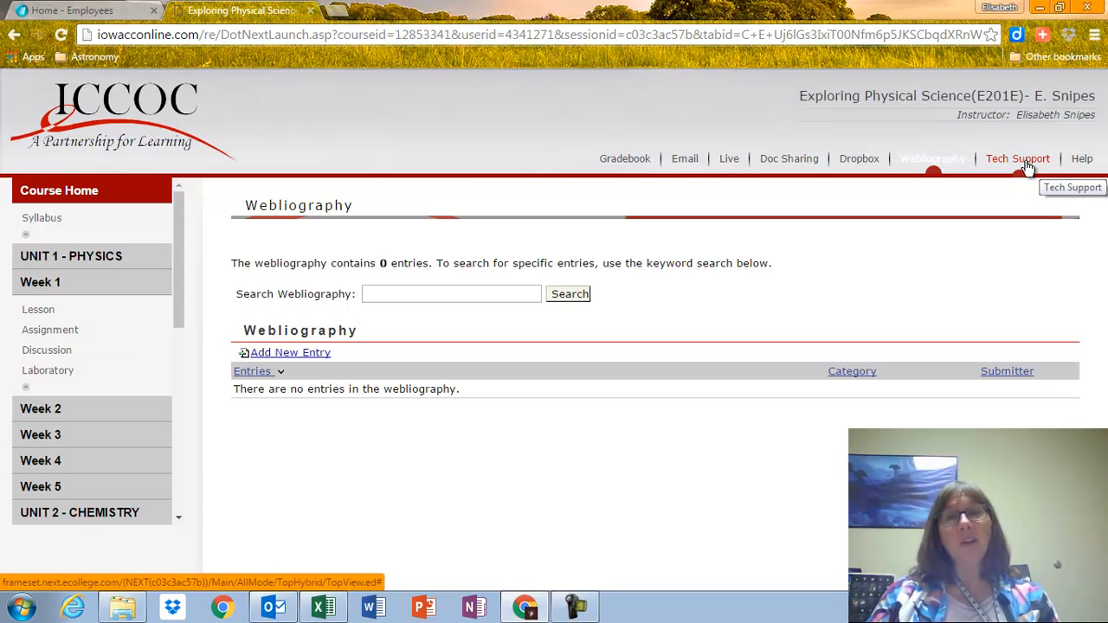
{"action": "mouse_move", "coordinate": [433, 226]}
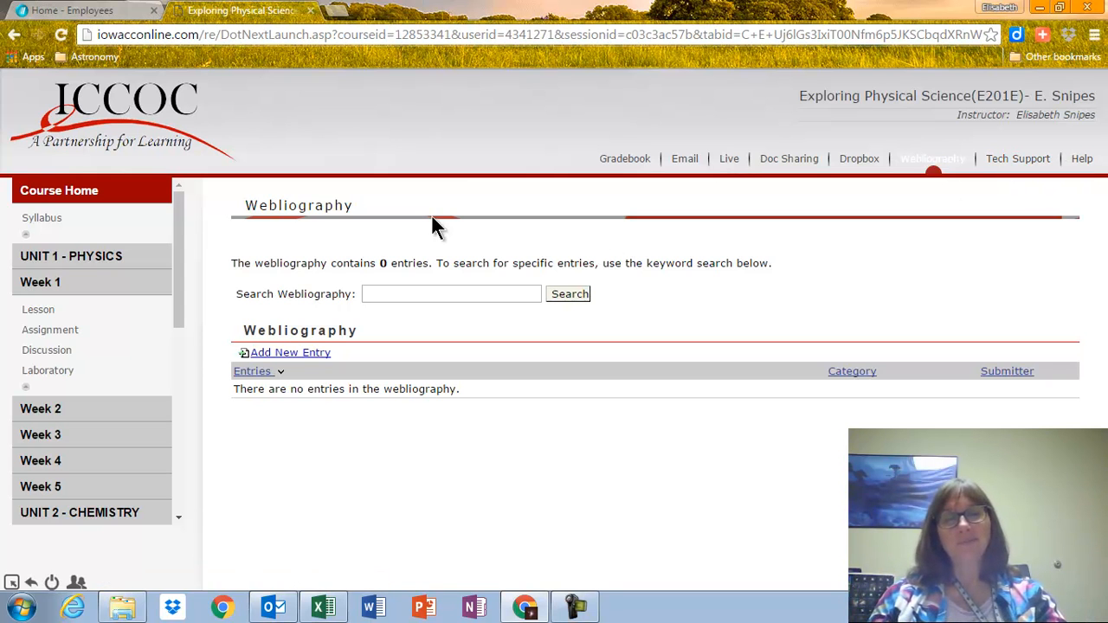
{"action": "left_click", "coordinate": [83, 191]}
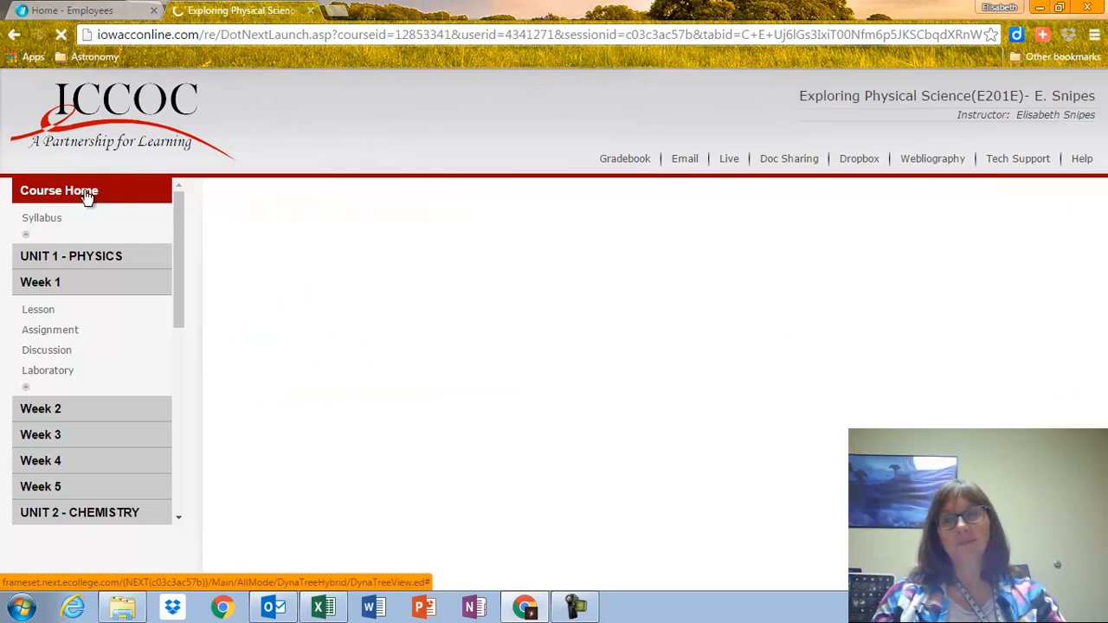